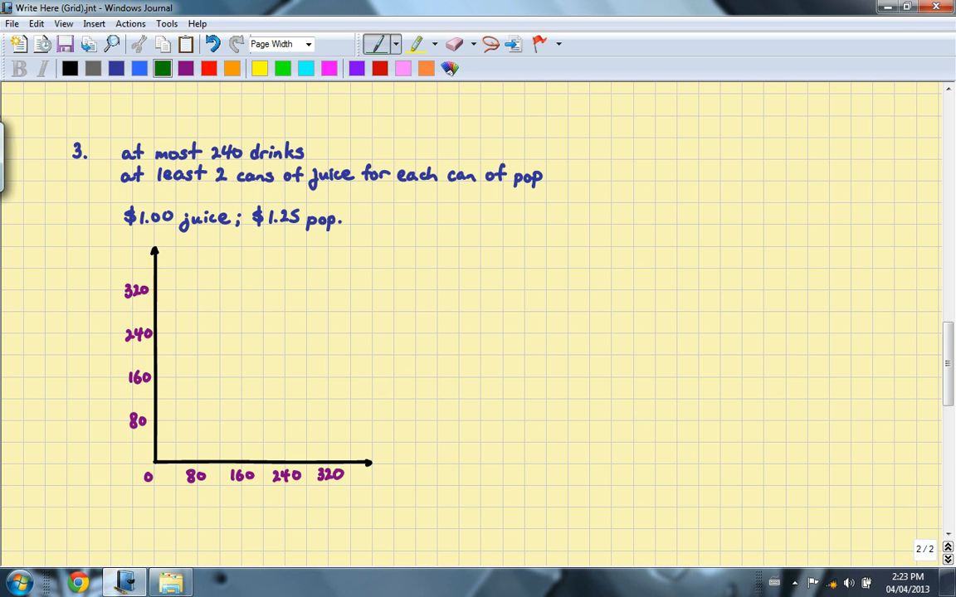
pyautogui.moveTo(163, 68)
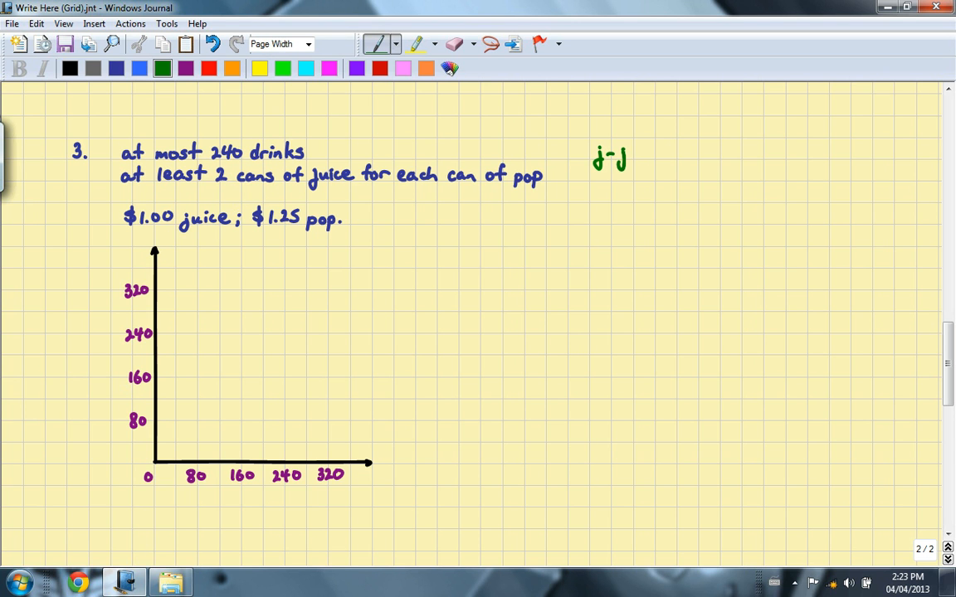
# - Handwrite 'j-juice p-pop' and 'j∈W p∈W' in green beside the drinks problem
pyautogui.moveTo(614, 158); pyautogui.dragTo(664, 158)
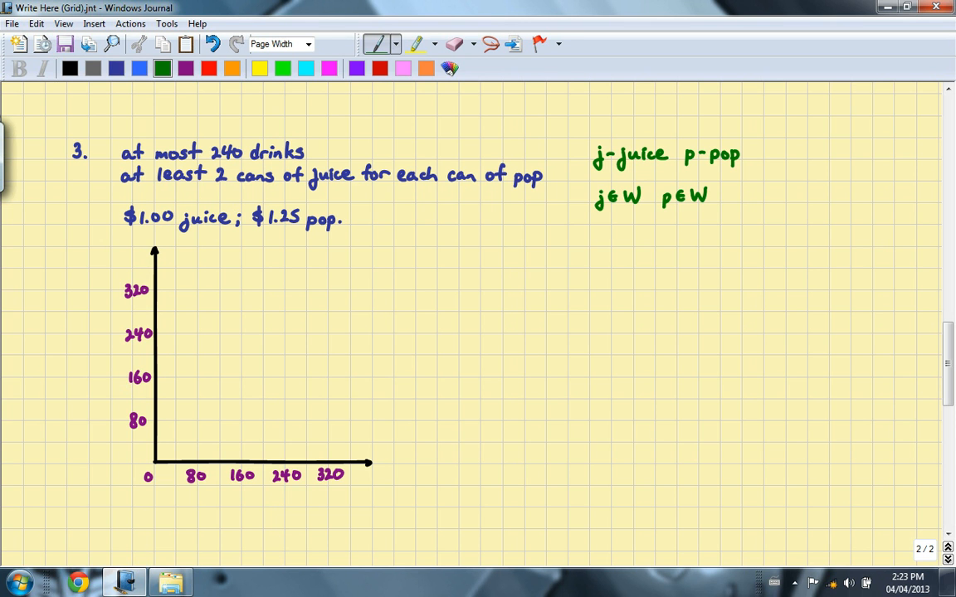
# - Write j+p≤240 and j≥2p in purple, then begin R = 1.00j + 1.25p in red
pyautogui.click(186, 68)
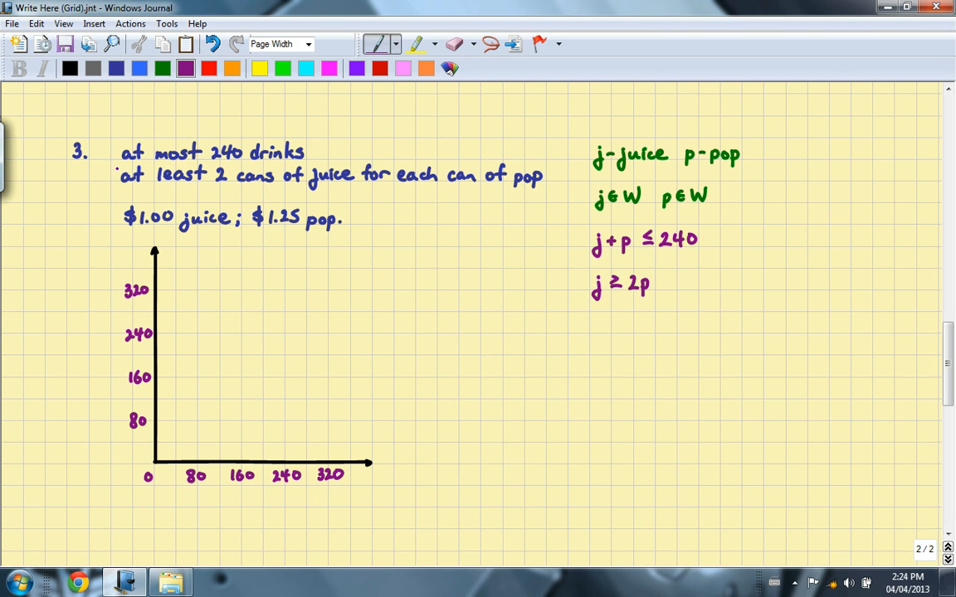
pyautogui.click(208, 68)
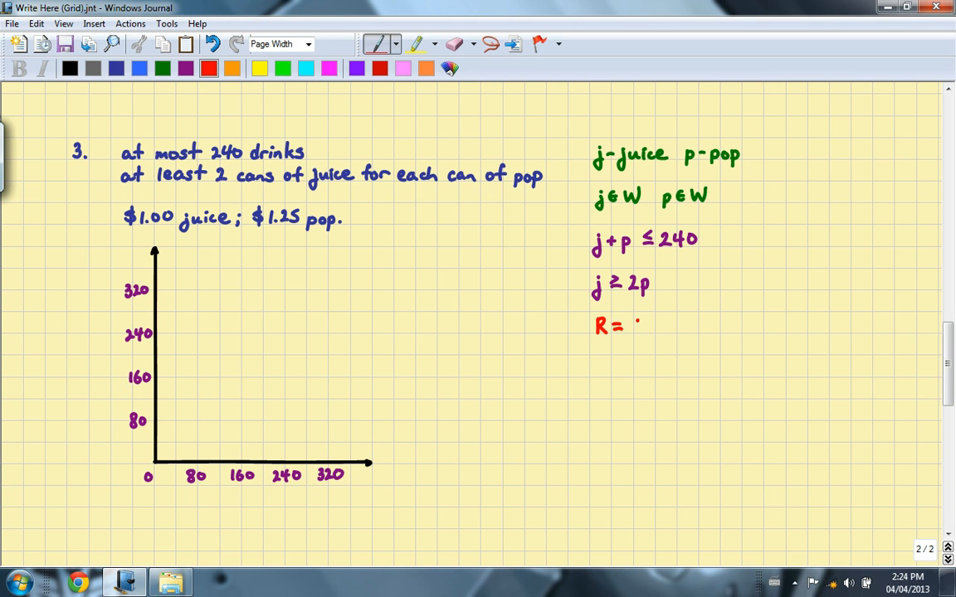
pyautogui.write('1.00')
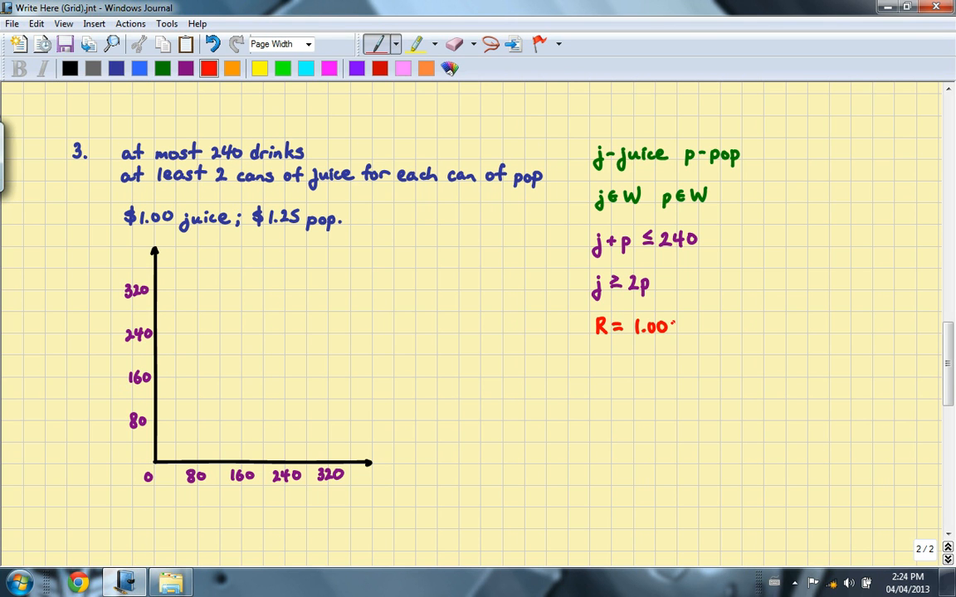
pyautogui.click(674, 326)
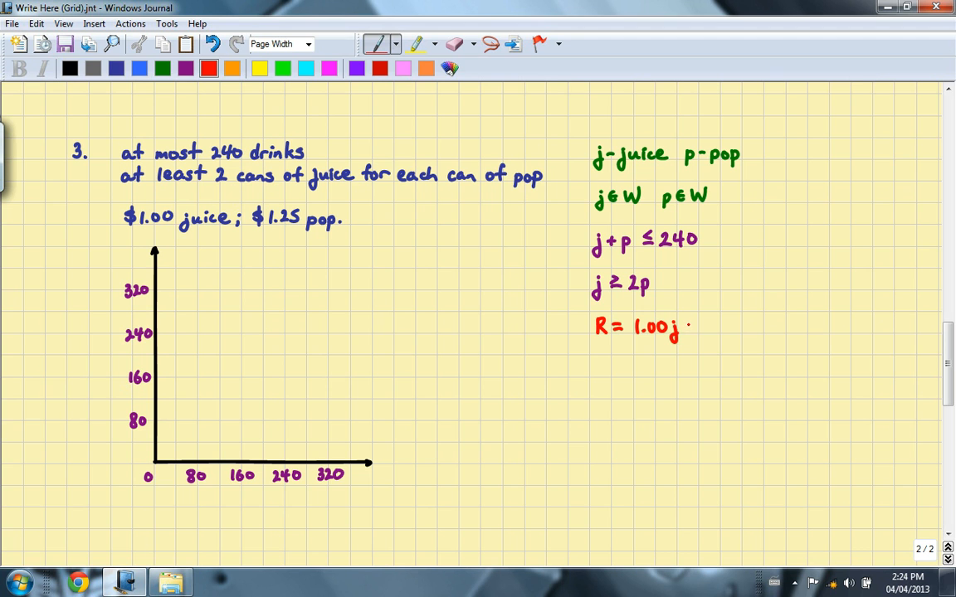
pyautogui.write('+L')
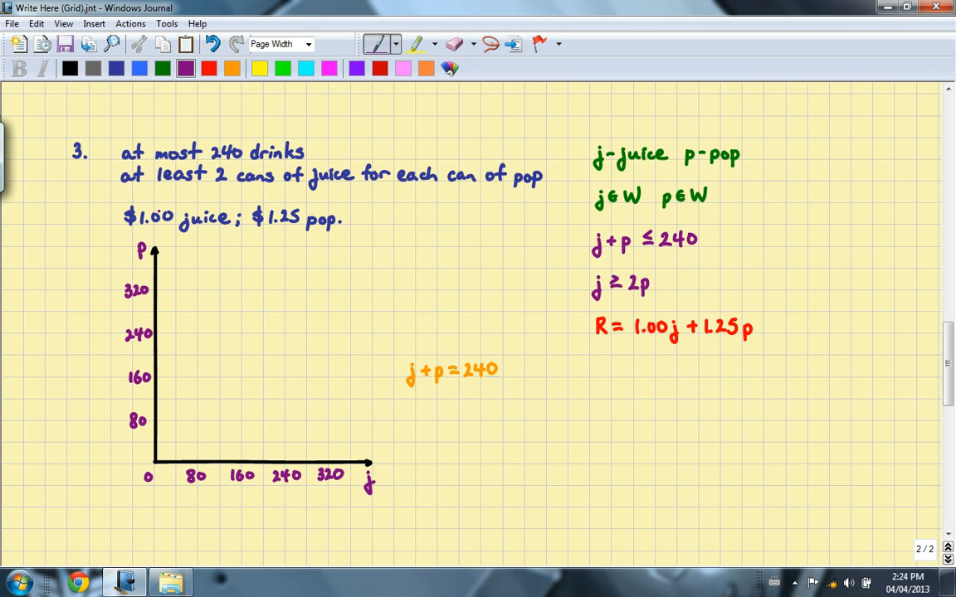
# - Label axes j and p, find intercepts (0,240) and (240,0) in orange, and draw j+p=240
pyautogui.click(209, 68)
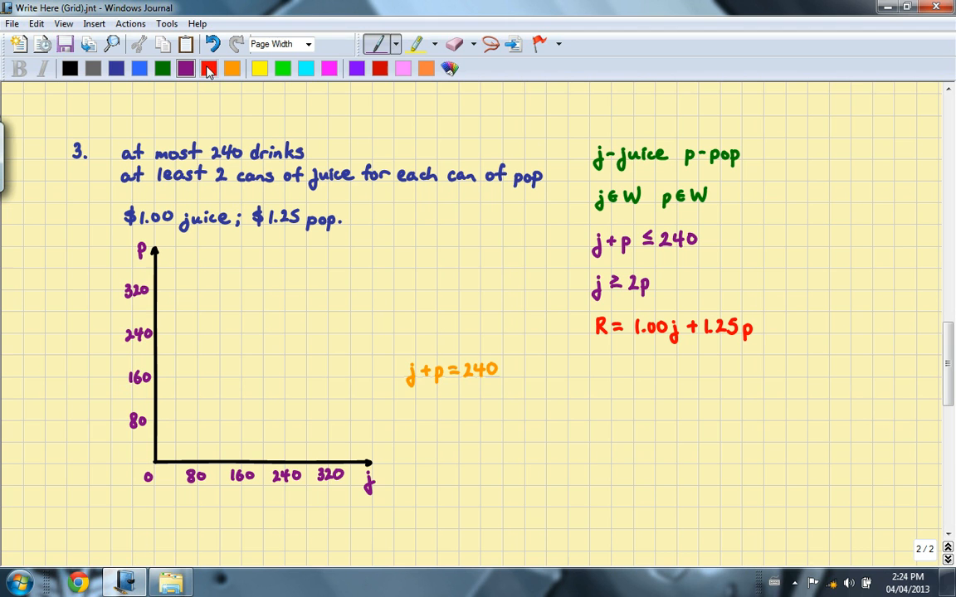
pyautogui.click(232, 68)
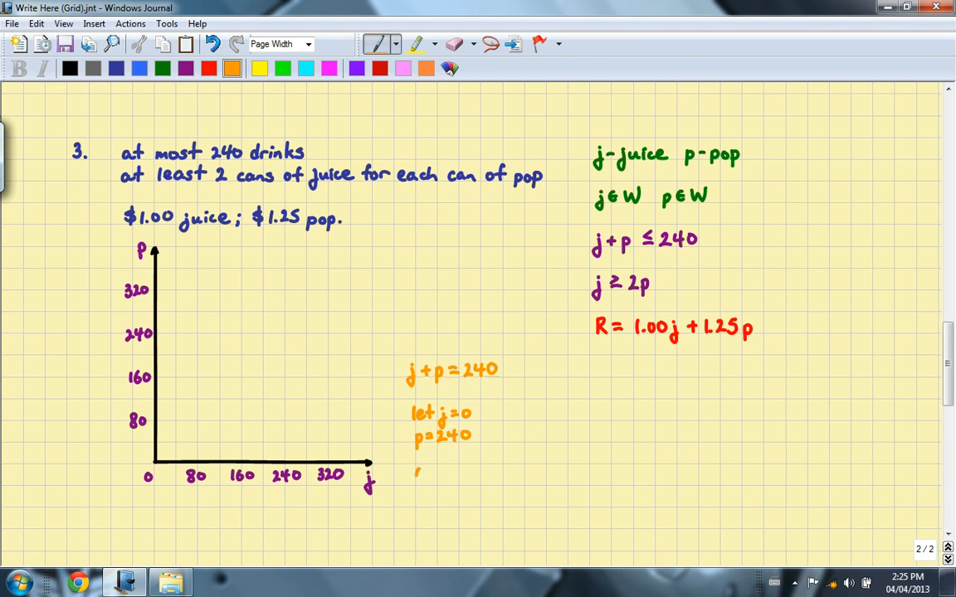
pyautogui.write('(0,240')
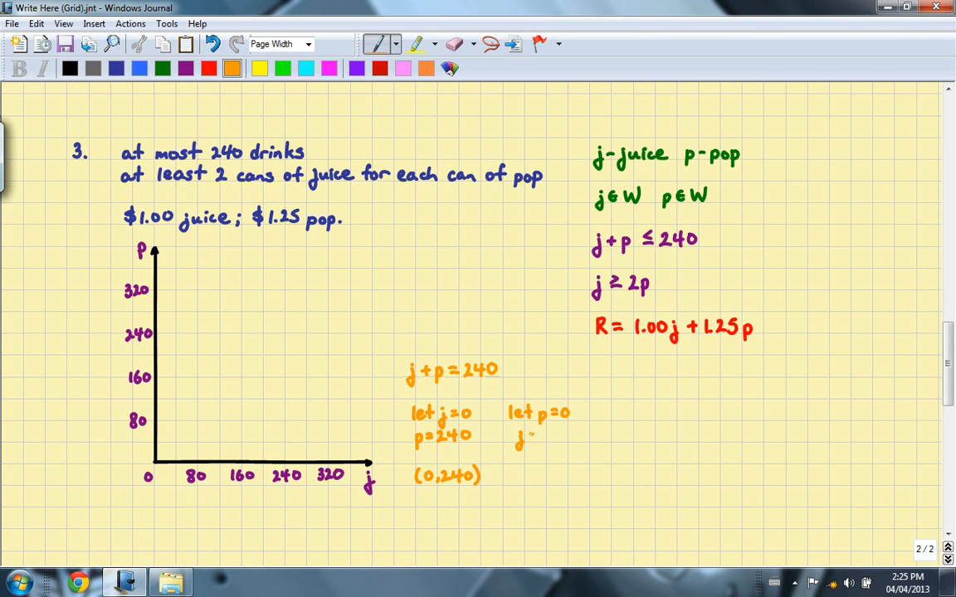
pyautogui.write('=240')
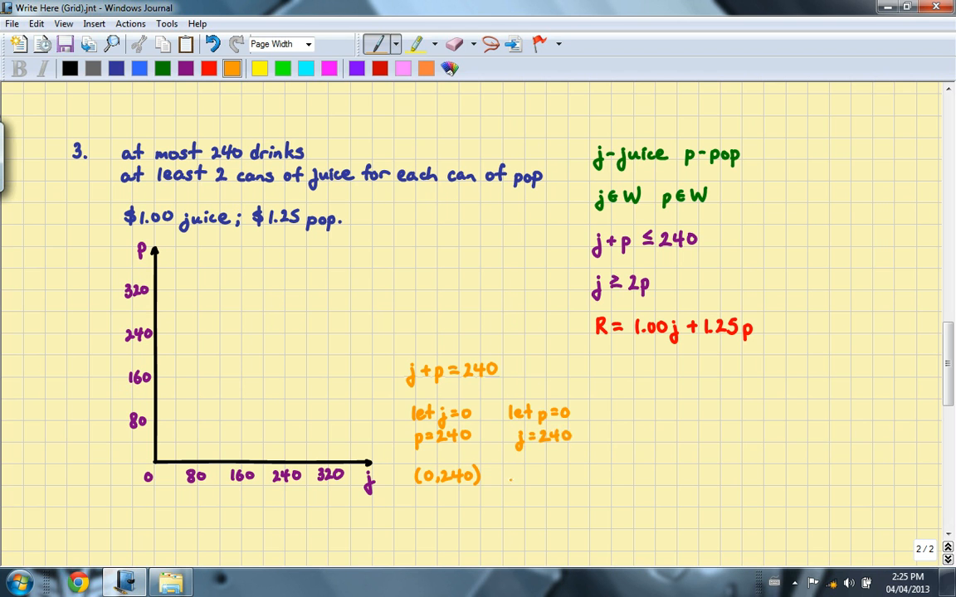
pyautogui.moveTo(510, 477); pyautogui.dragTo(544, 477)
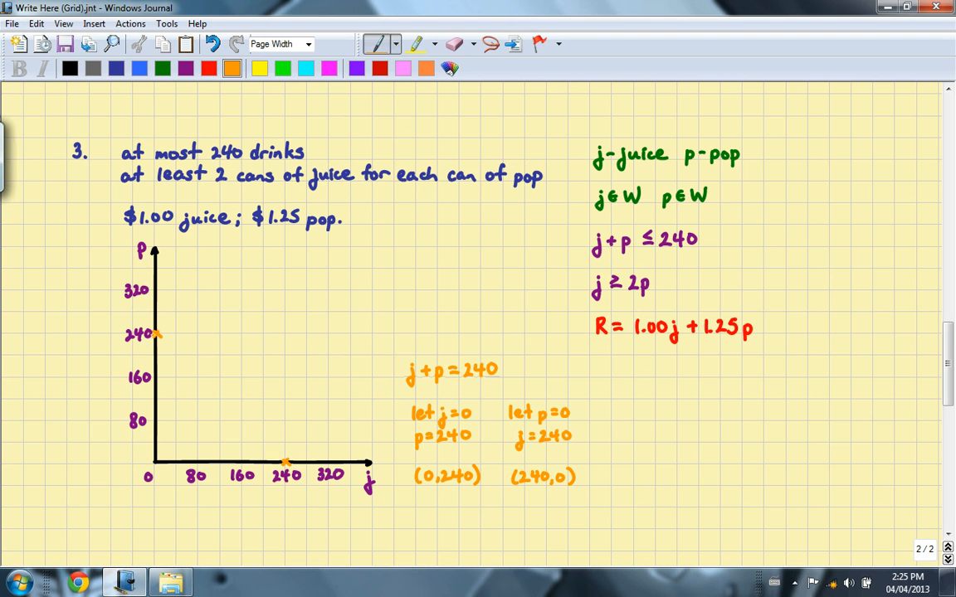
pyautogui.moveTo(153, 333); pyautogui.dragTo(223, 402)
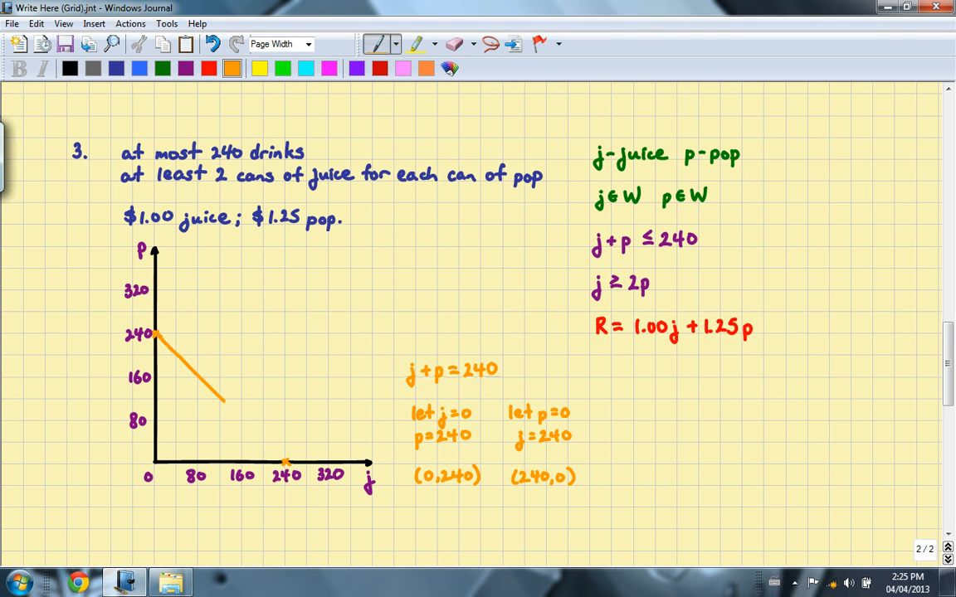
pyautogui.moveTo(222, 401); pyautogui.dragTo(286, 463)
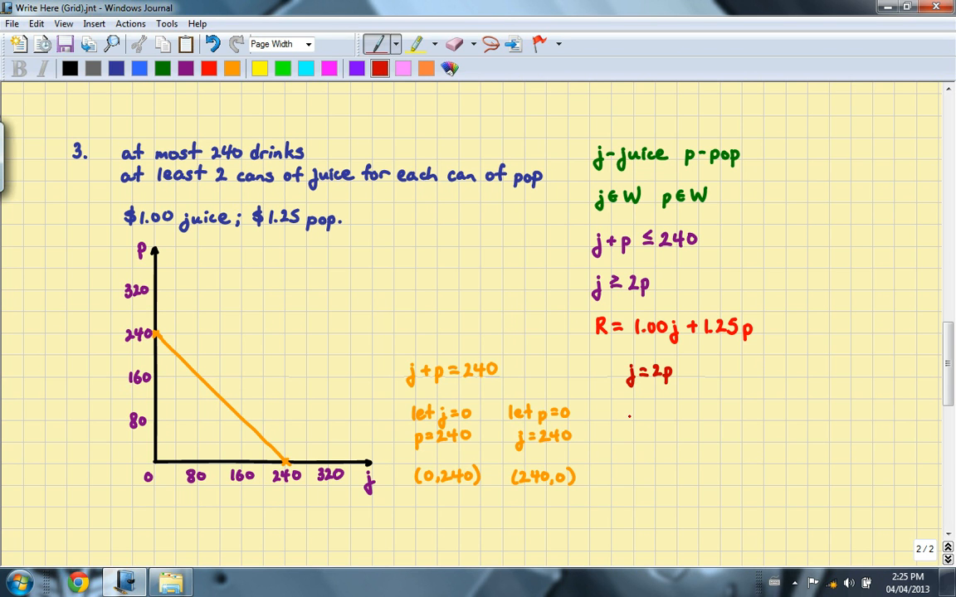
# - Write p=½j+0 with slope and p-int labels, and draw its red line from the origin
pyautogui.write('p=½j')
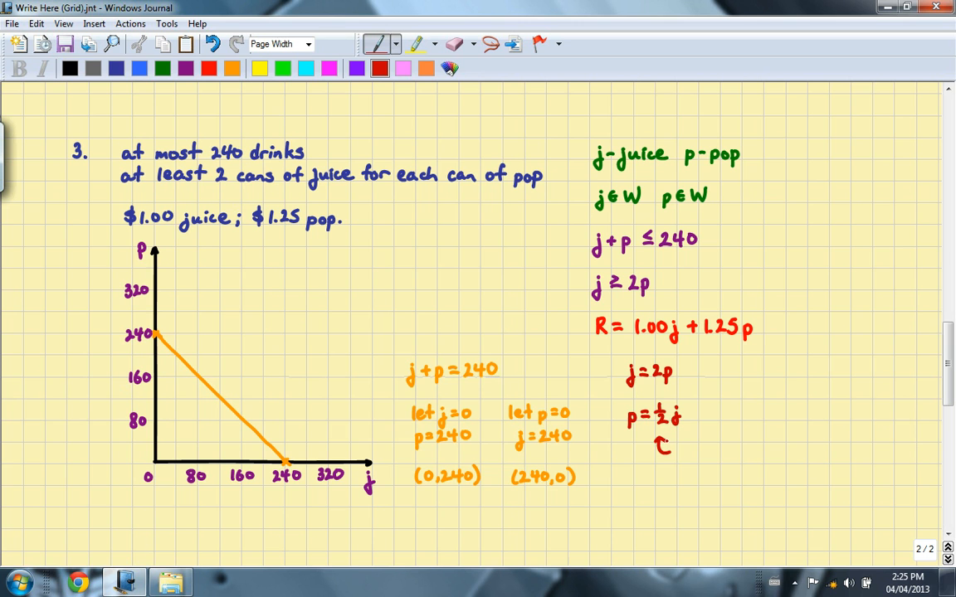
pyautogui.write('slope')
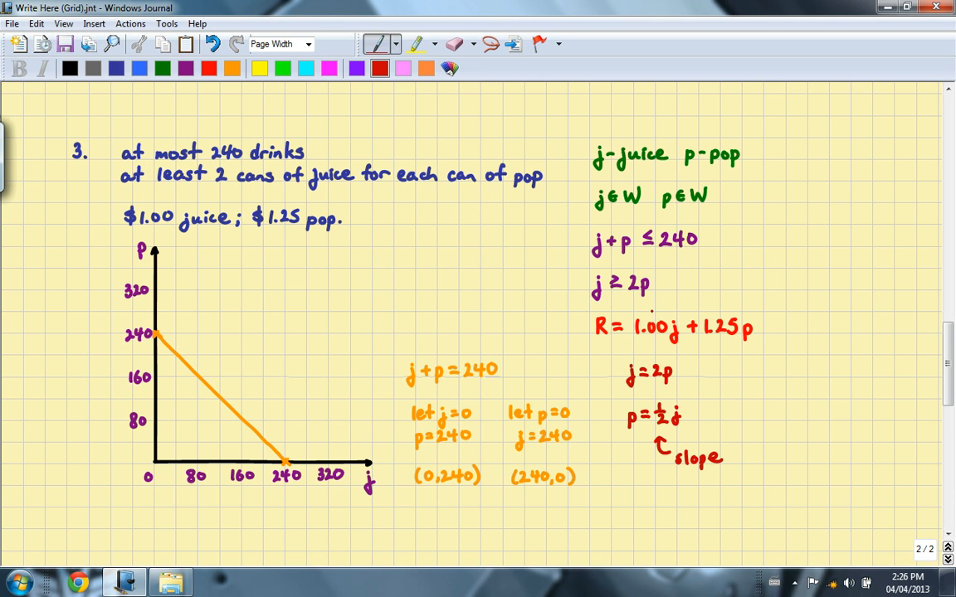
pyautogui.write('+0')
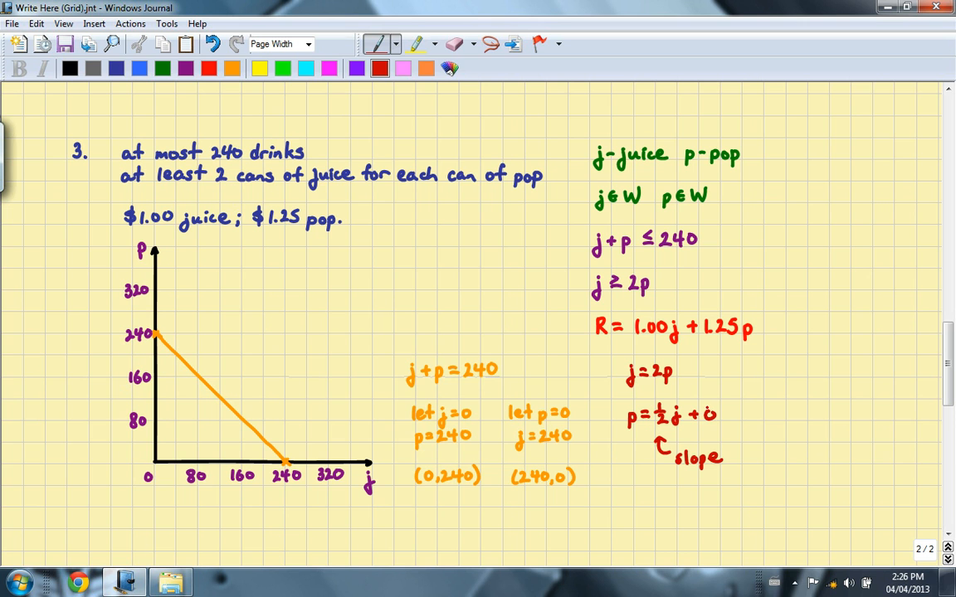
pyautogui.moveTo(718, 406); pyautogui.dragTo(734, 382)
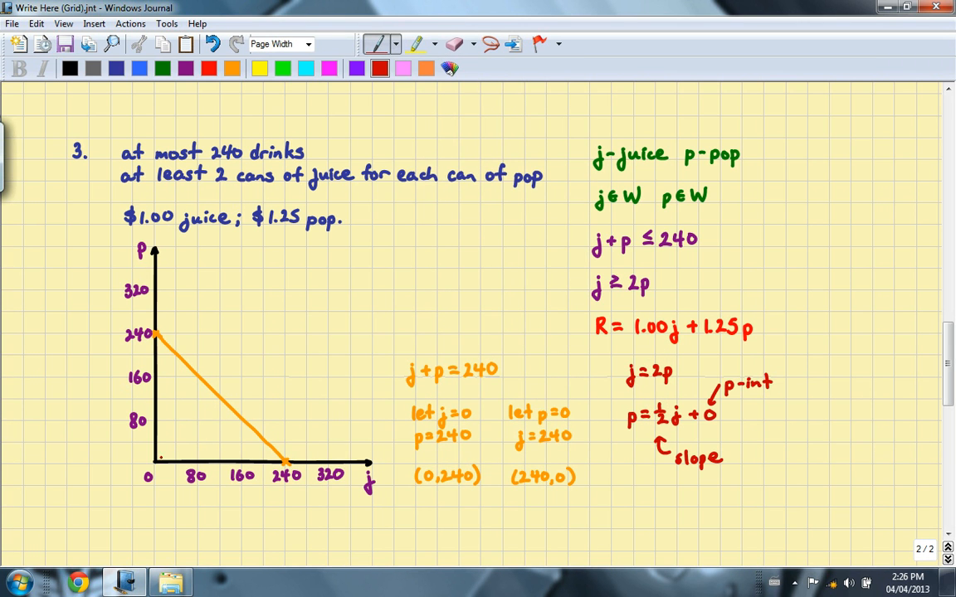
pyautogui.click(154, 463)
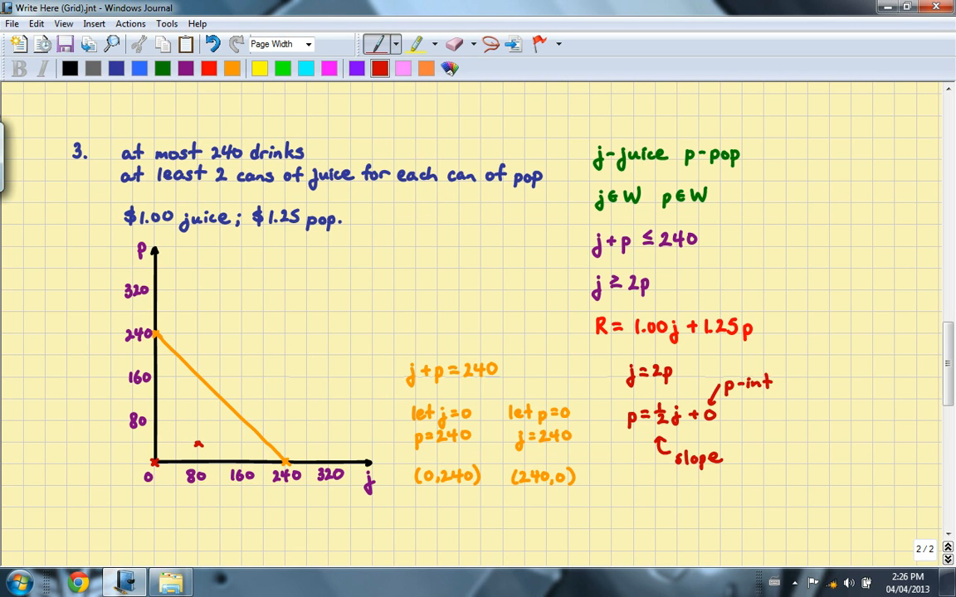
pyautogui.moveTo(153, 462); pyautogui.dragTo(322, 391)
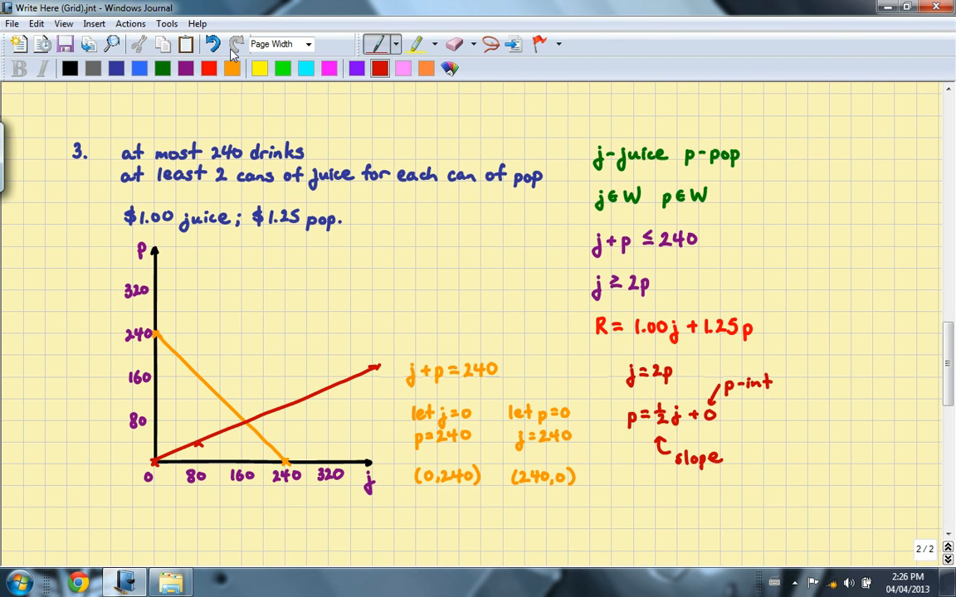
# - Check off the (0,0) test point and start writing the (80,0) test
pyautogui.scroll(-3)
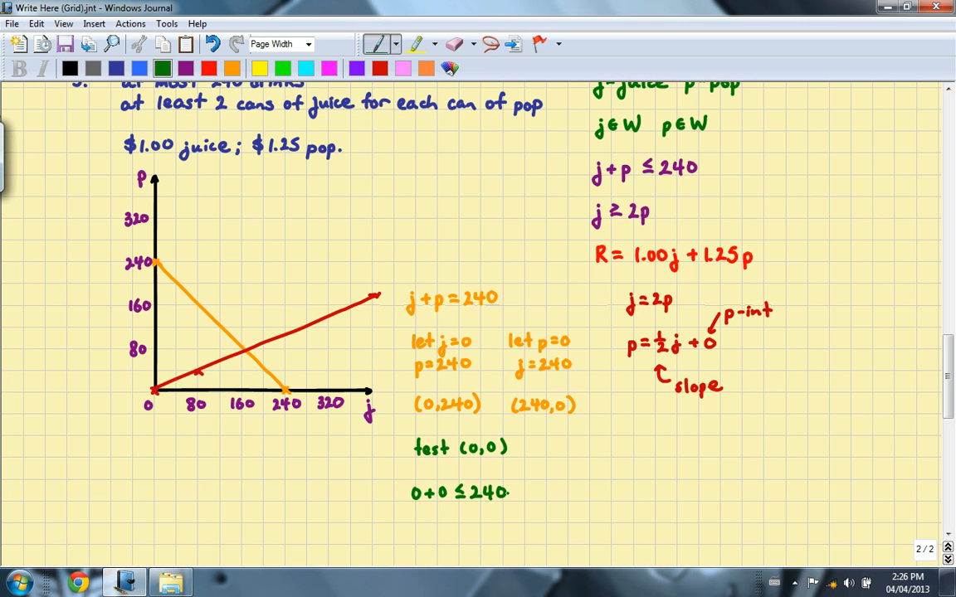
pyautogui.moveTo(513, 483); pyautogui.dragTo(523, 498)
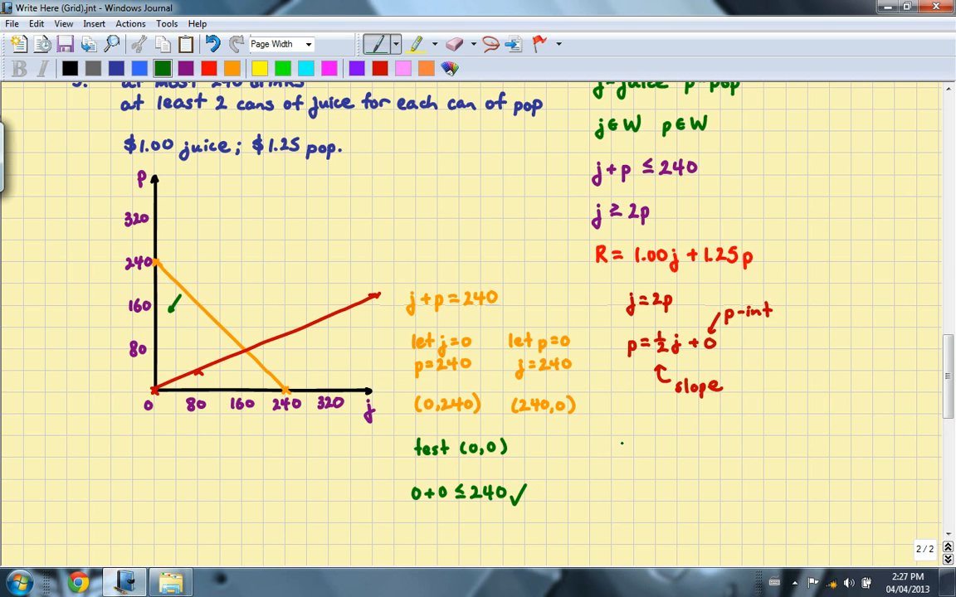
pyautogui.write('test')
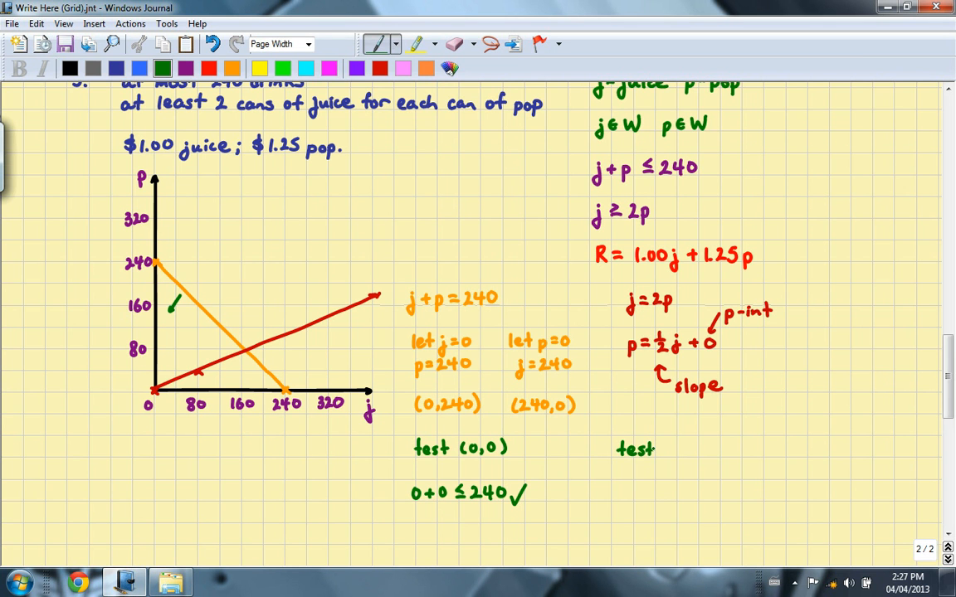
pyautogui.write('(80.')
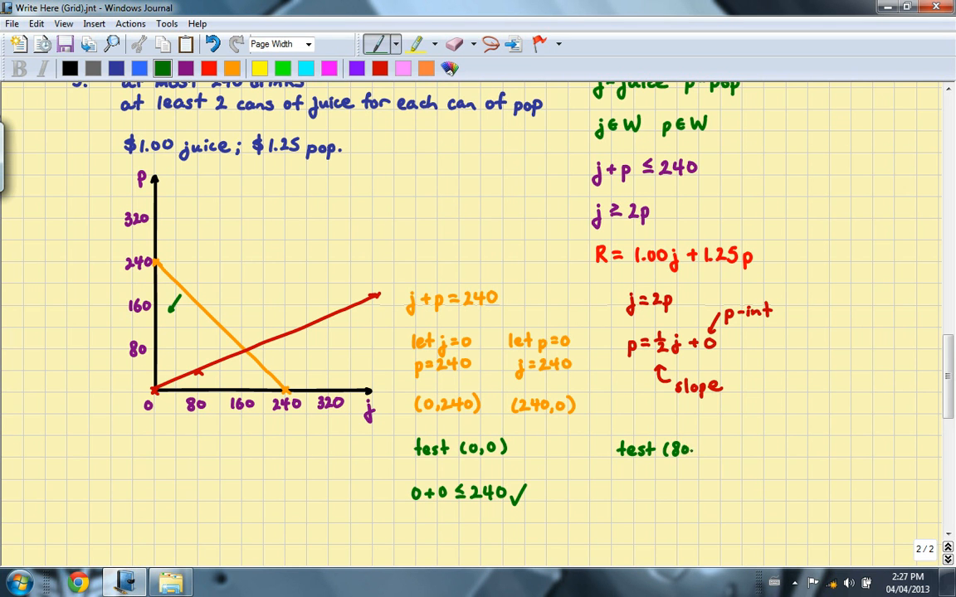
pyautogui.write('0)')
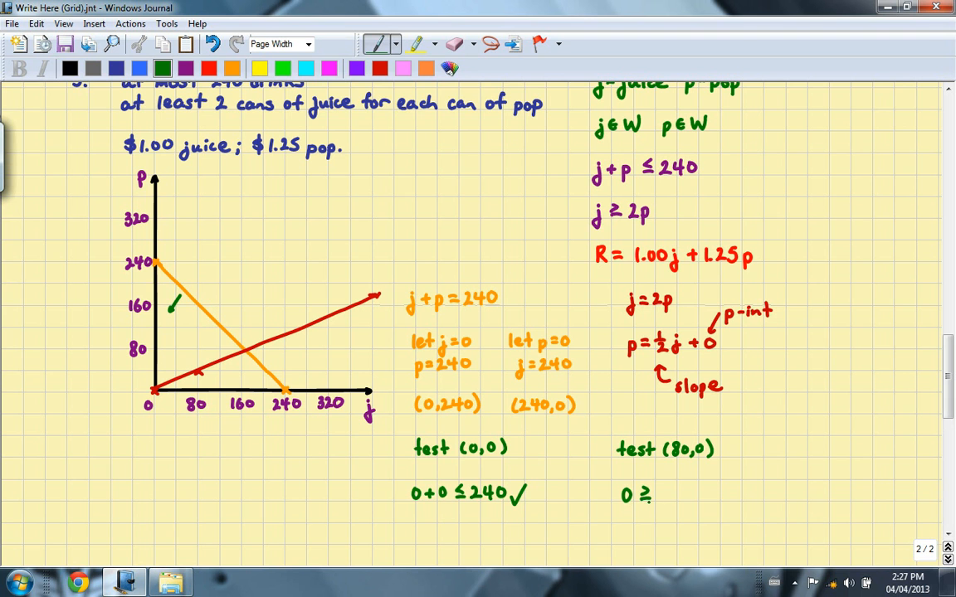
pyautogui.click(655, 494)
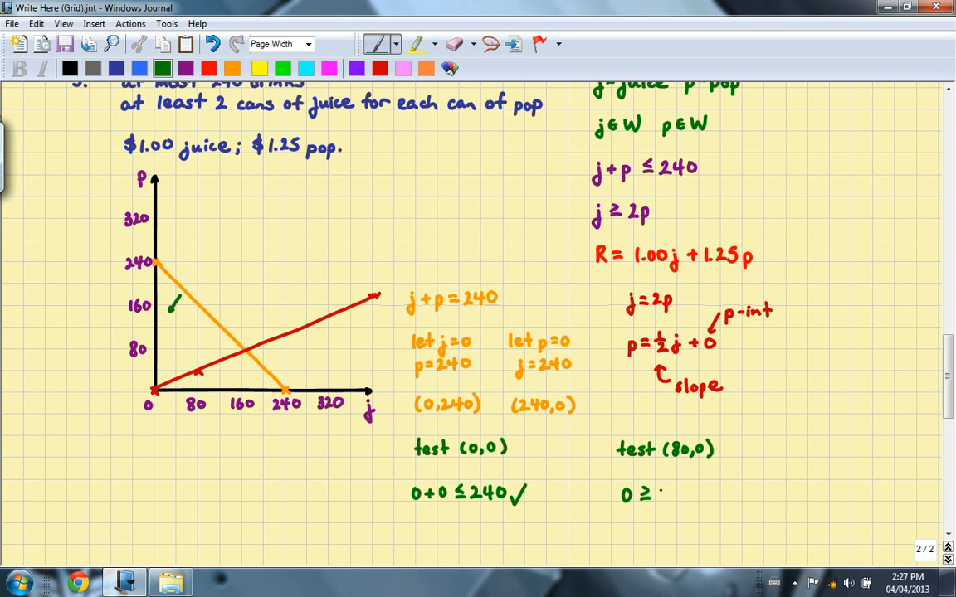
pyautogui.write('2')
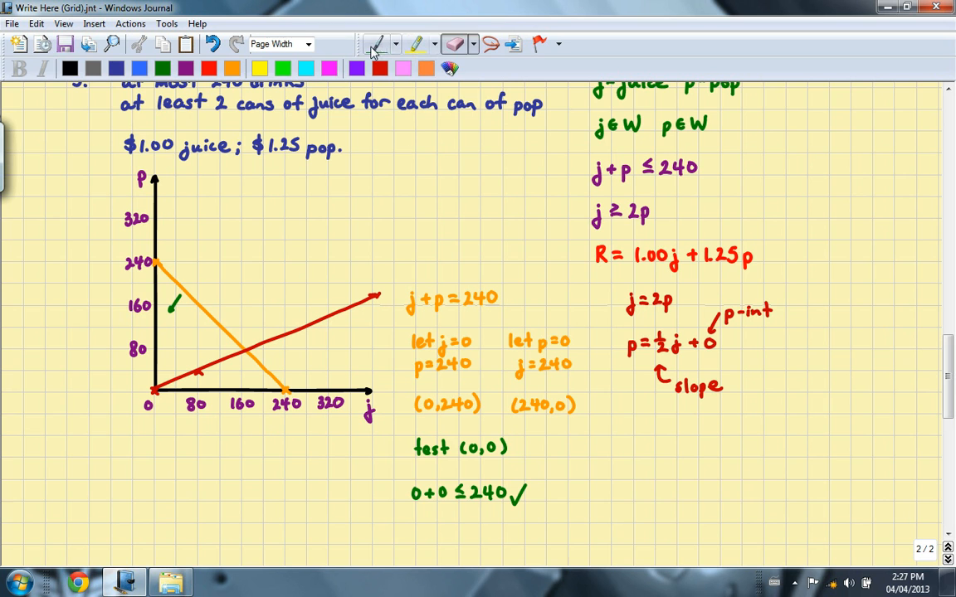
# - Rewrite the (80,0) test as 80 ≥ 2(0) with a checkmark
pyautogui.click(377, 44)
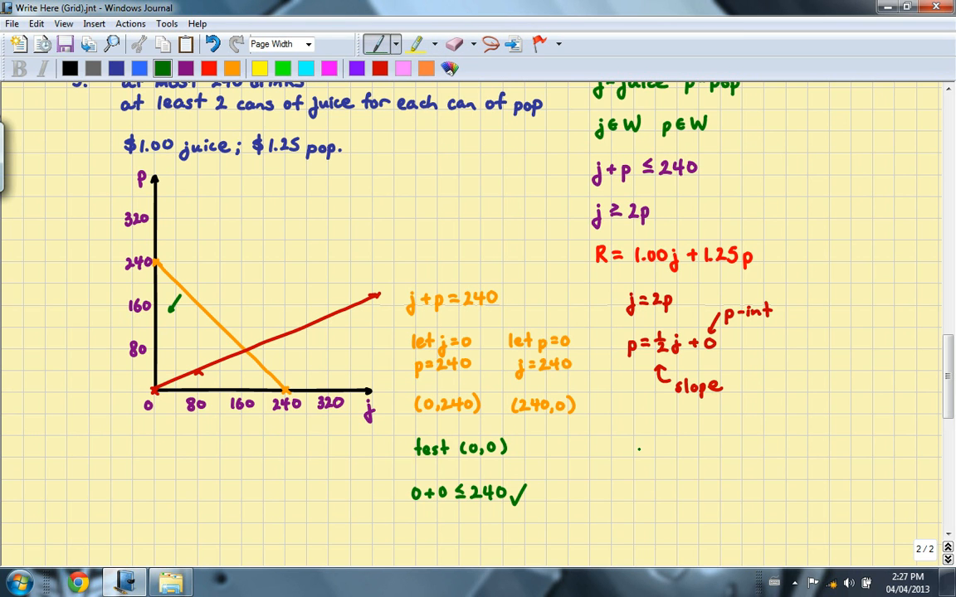
pyautogui.write('test')
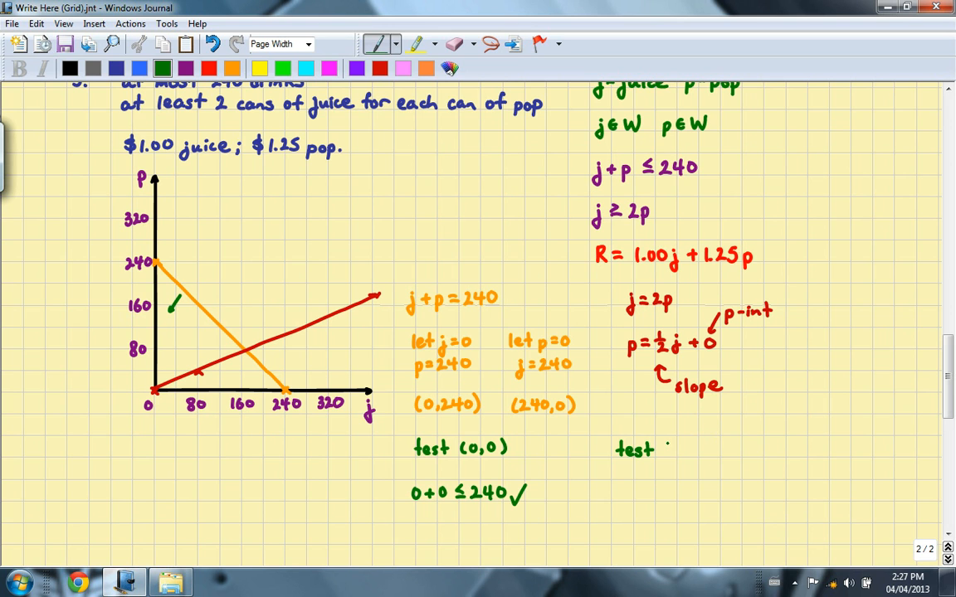
pyautogui.write('(80,0')
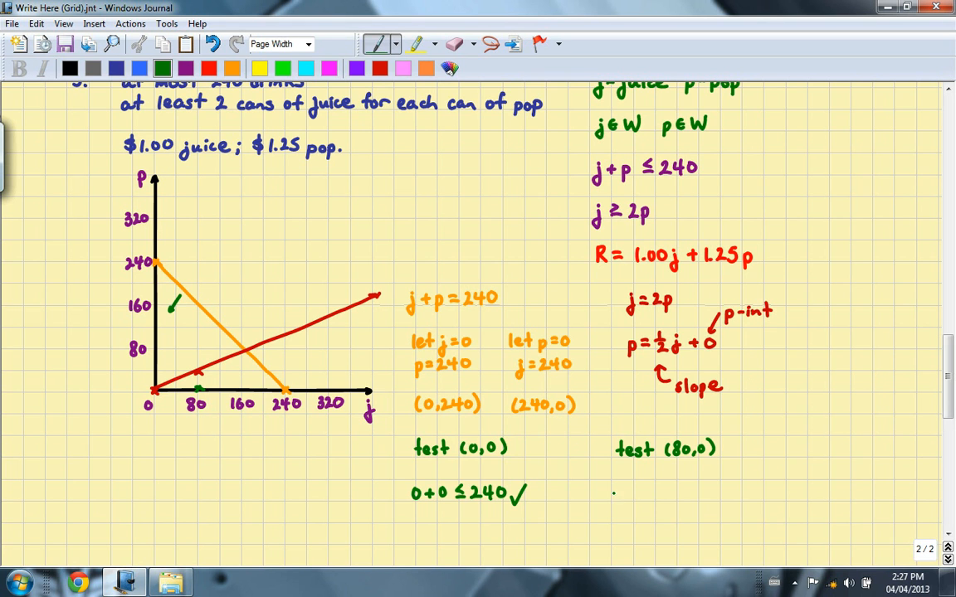
pyautogui.write('80 ≥ 2(0')
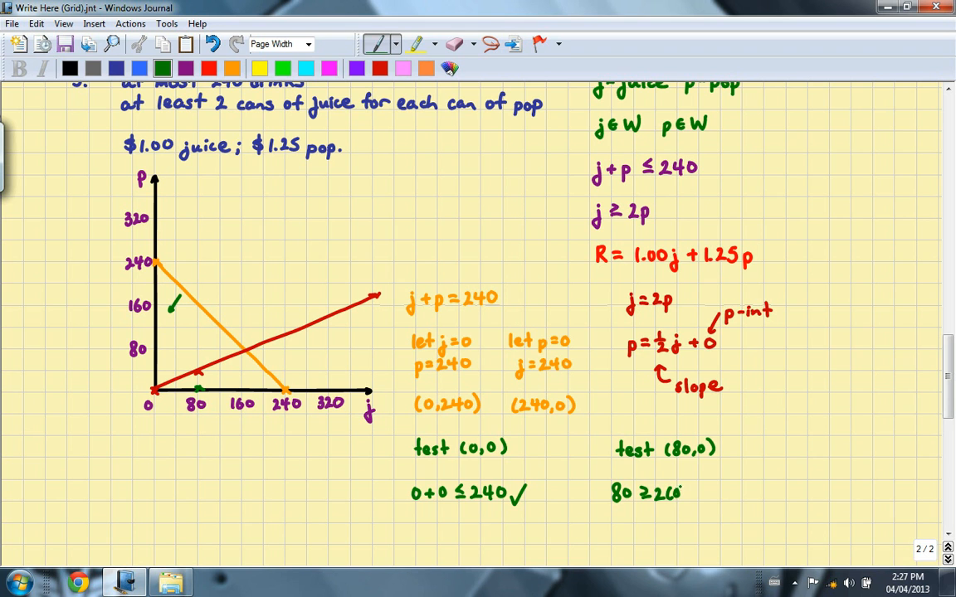
pyautogui.moveTo(681, 494); pyautogui.dragTo(705, 502)
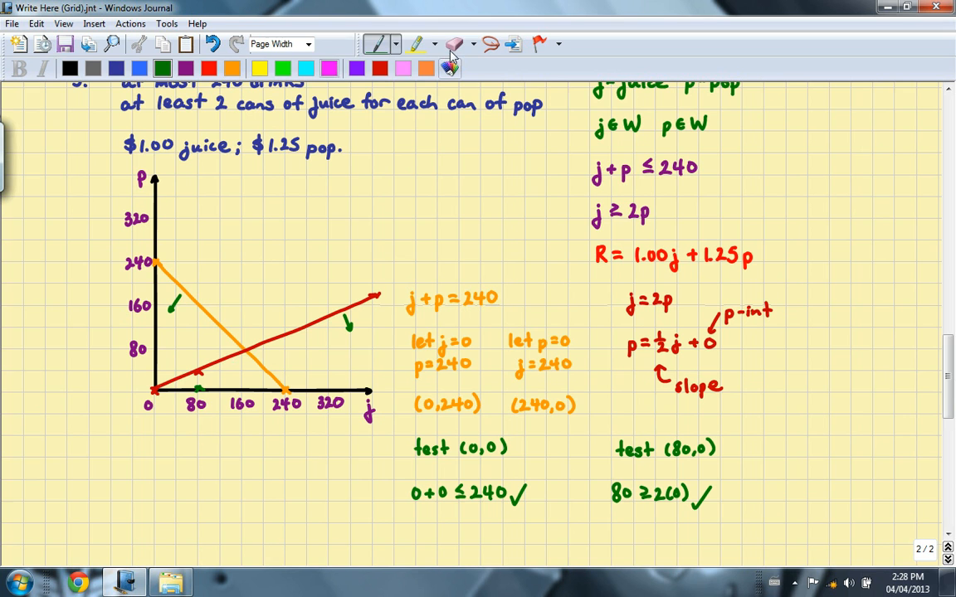
pyautogui.click(453, 44)
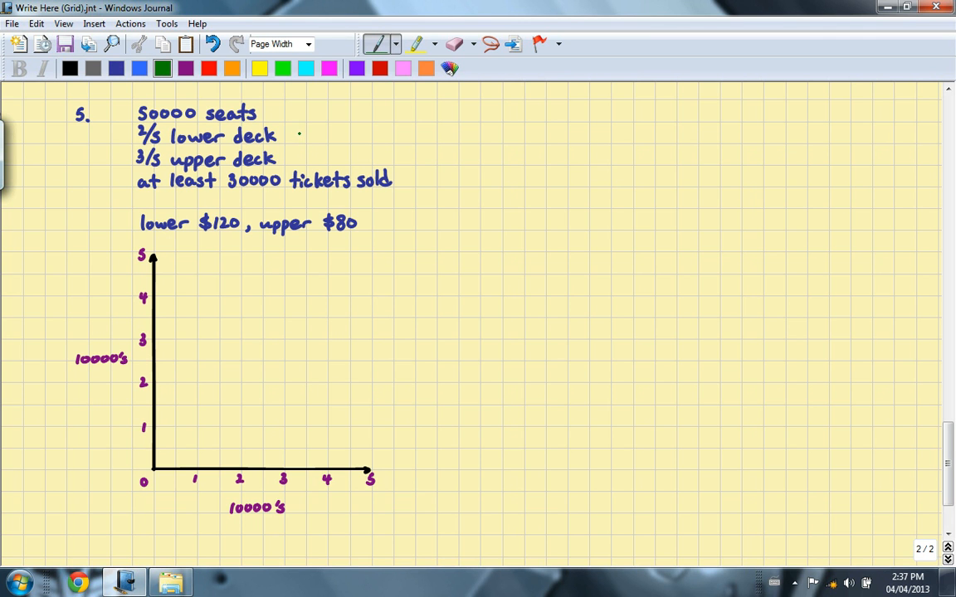
# - Add green arrows giving 20000 lower-deck and 30000 upper-deck seats, and begin labelling variable l
pyautogui.moveTo(287, 135); pyautogui.dragTo(305, 135)
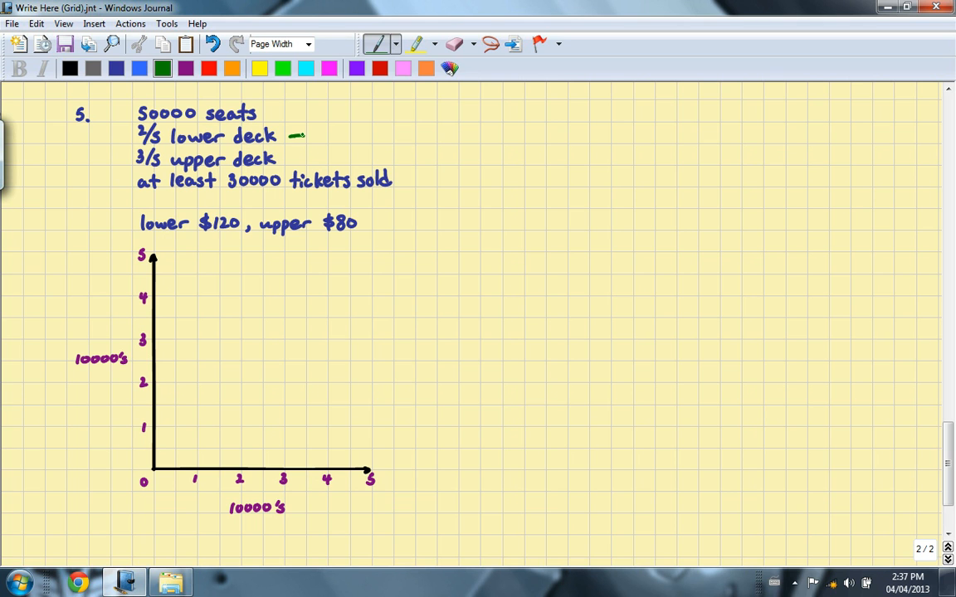
pyautogui.write('2')
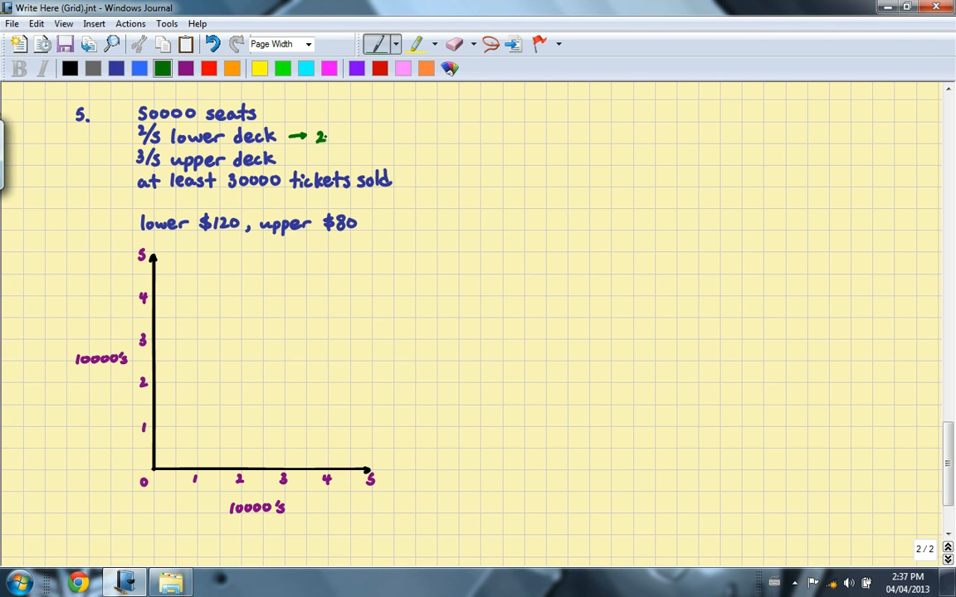
pyautogui.write('0000')
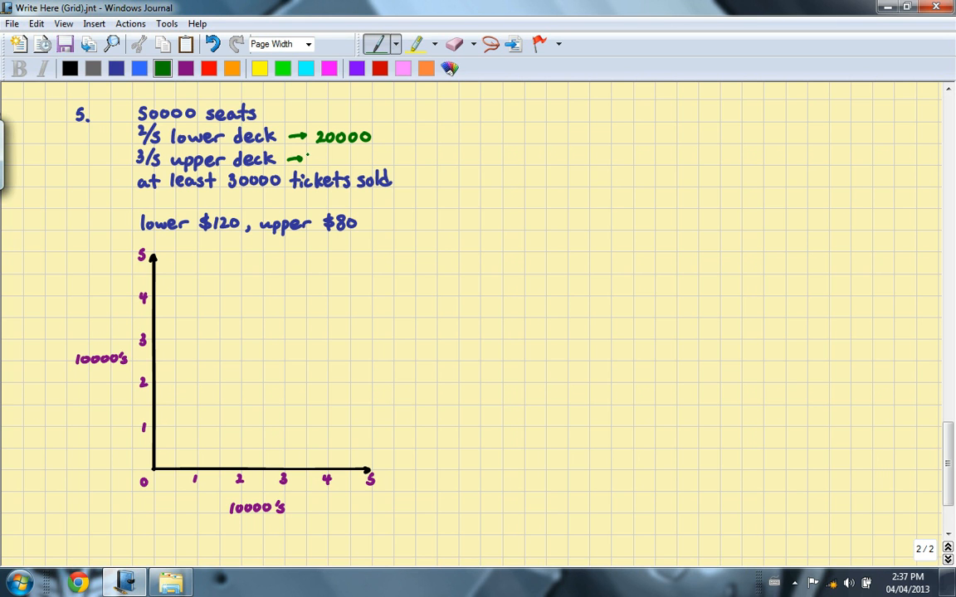
pyautogui.write('30000')
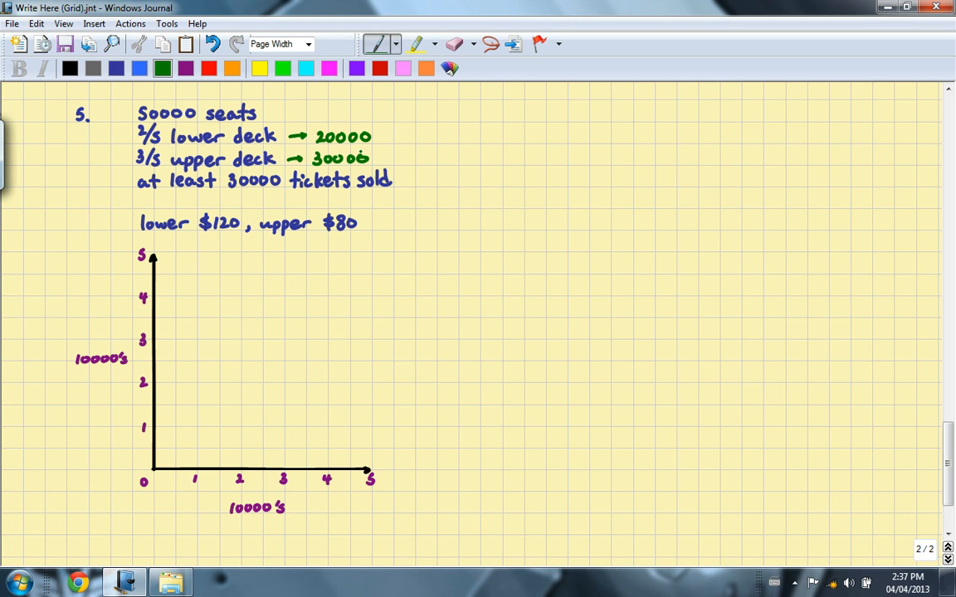
pyautogui.moveTo(469, 115); pyautogui.dragTo(493, 115)
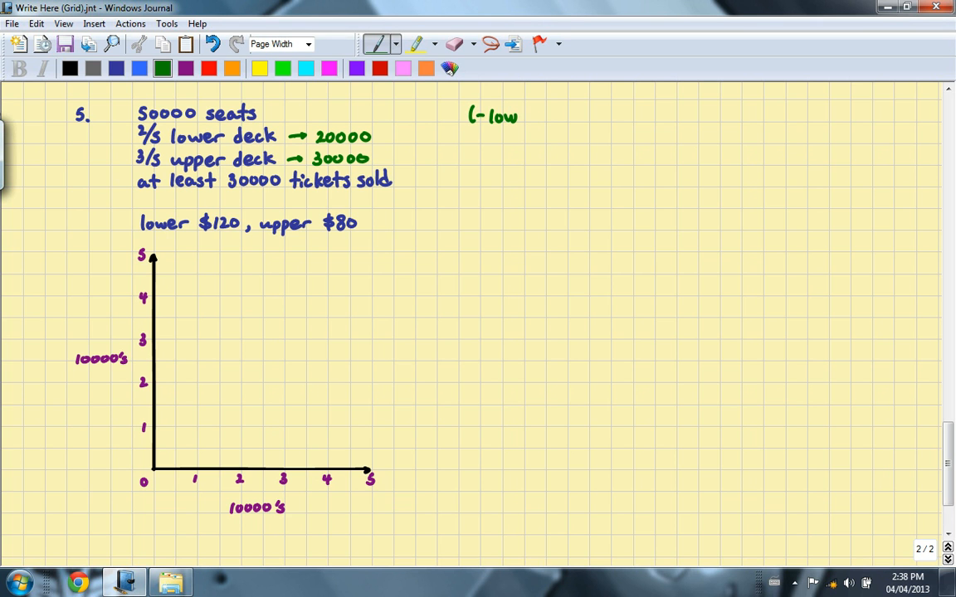
# - Define l-lower and u-upper as whole numbers, then write l≤20000, u≤30000, l+u≥30000 in purple
pyautogui.write('er u-uppe')
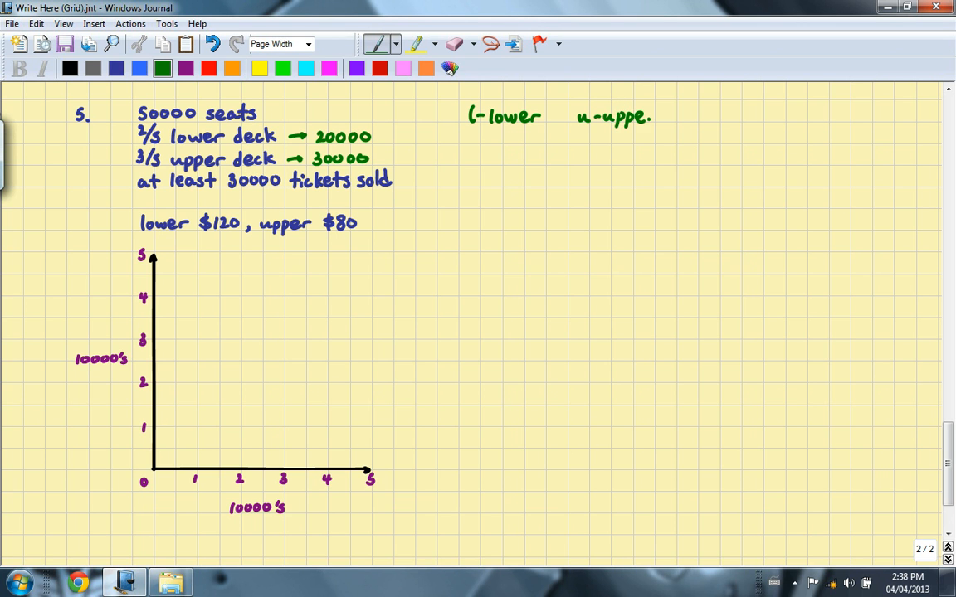
pyautogui.click(656, 116)
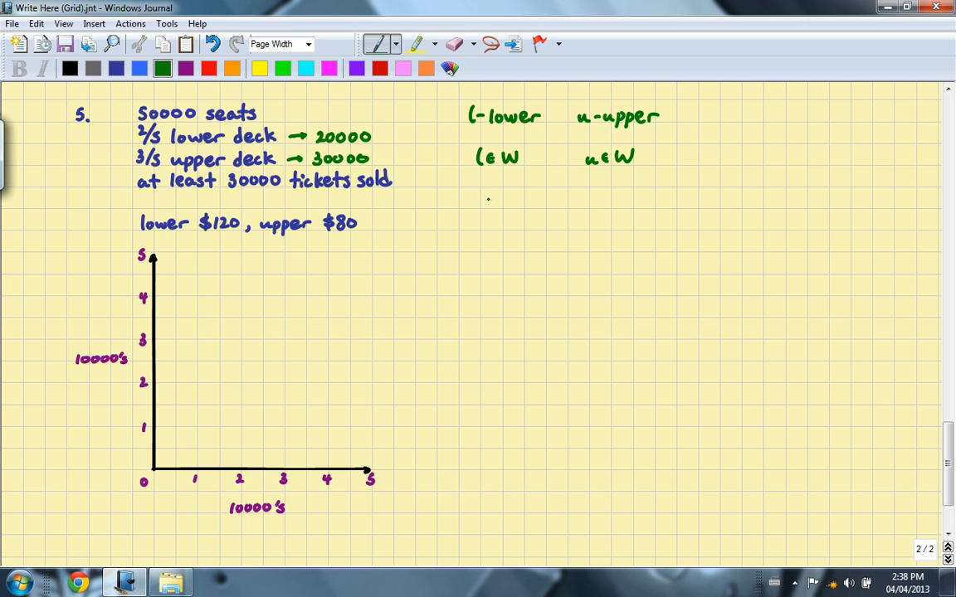
pyautogui.moveTo(480, 195); pyautogui.dragTo(483, 207)
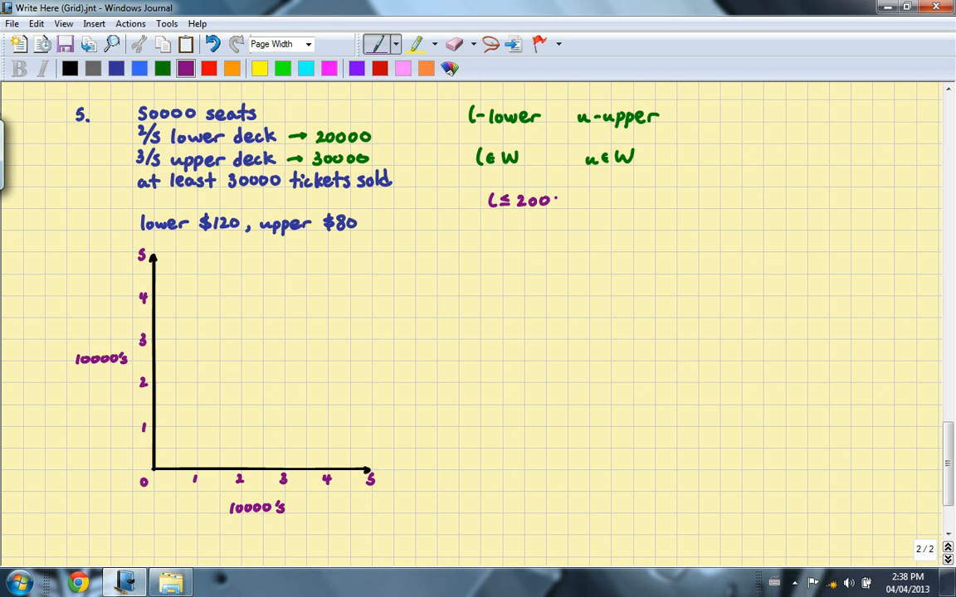
pyautogui.write('20000')
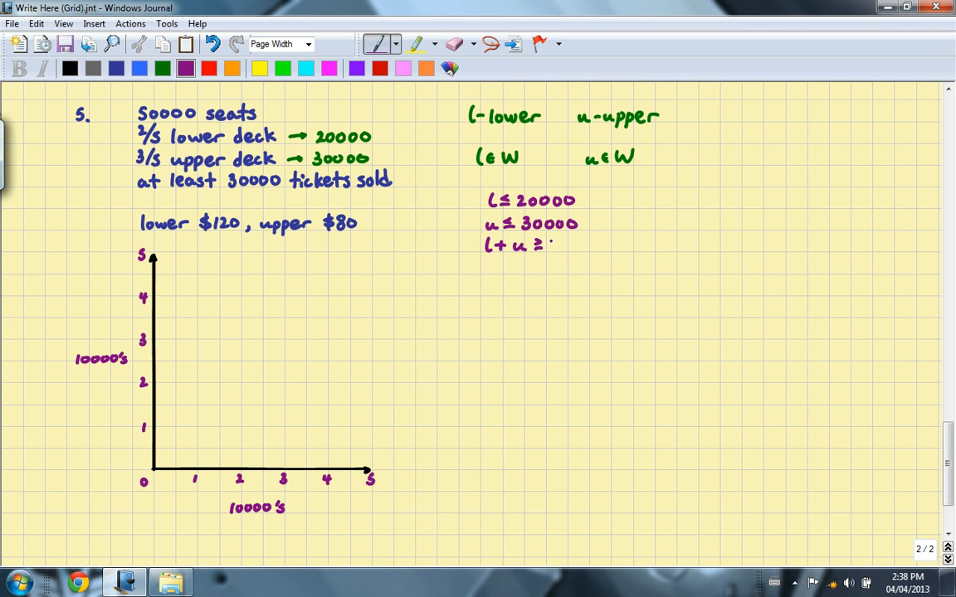
pyautogui.write('30000')
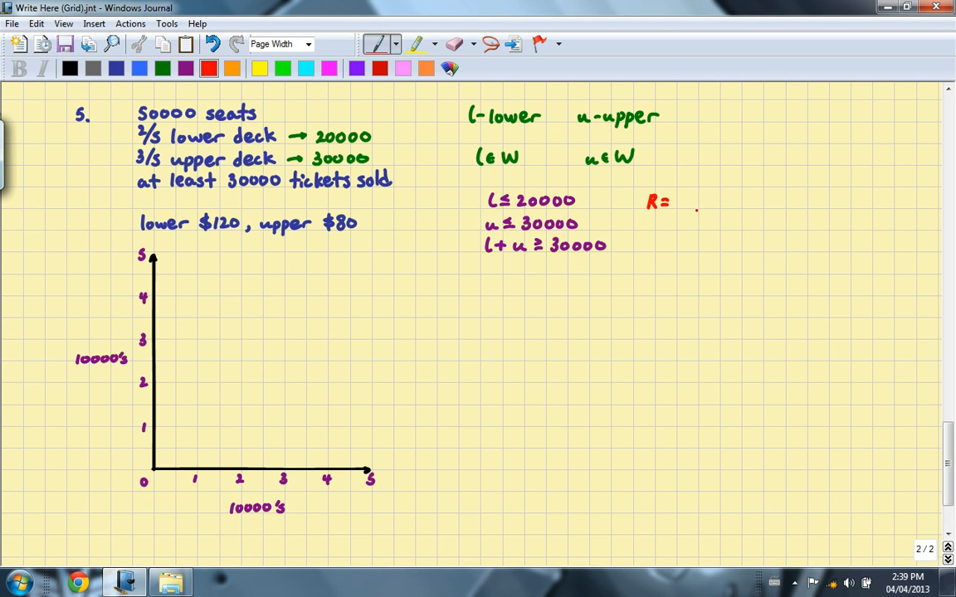
# - Write R = 120l + 80u in red and label the axes u and l in purple
pyautogui.write('120l + 80u')
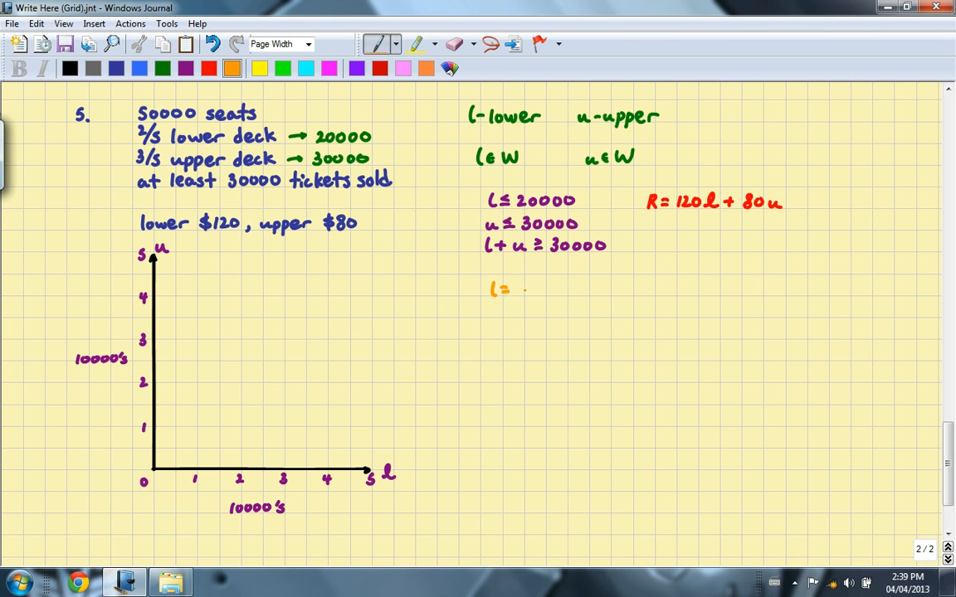
# - Write l=20000 (vertical), u=30000 (horizontal), l+u=30000 and 'let l=0' in orange
pyautogui.write('200')
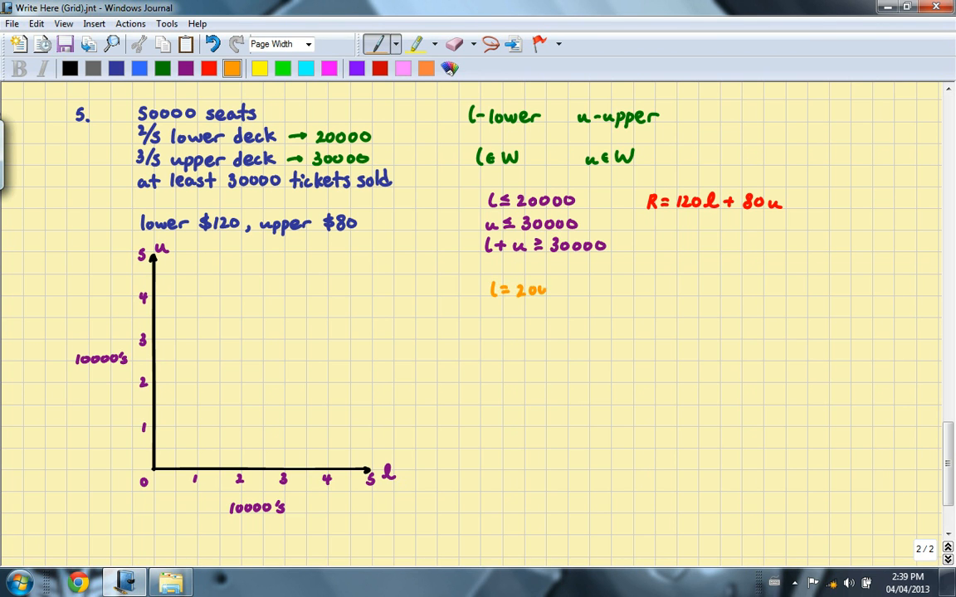
pyautogui.write('00')
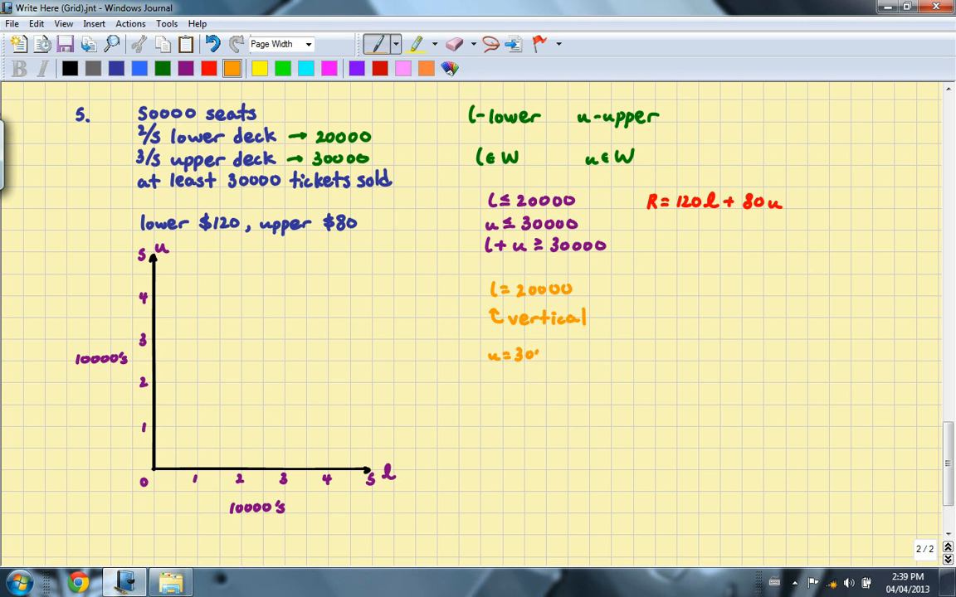
pyautogui.write('000')
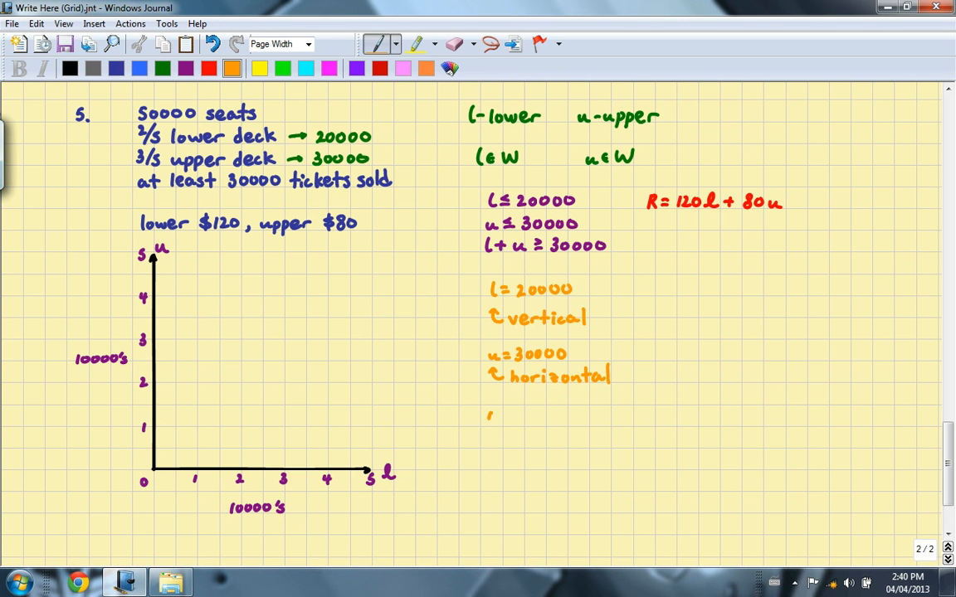
pyautogui.write('l+u =')
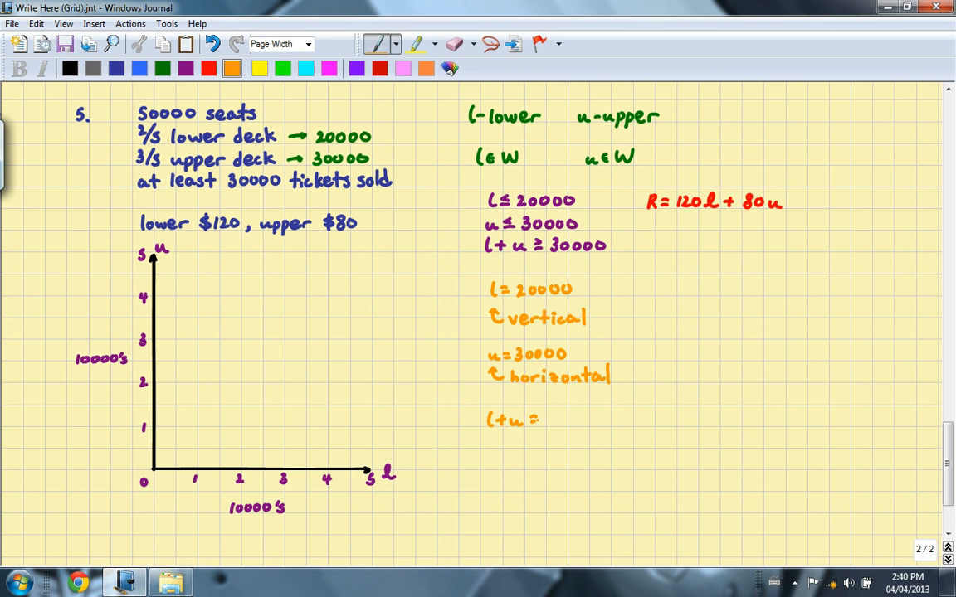
pyautogui.write('30000')
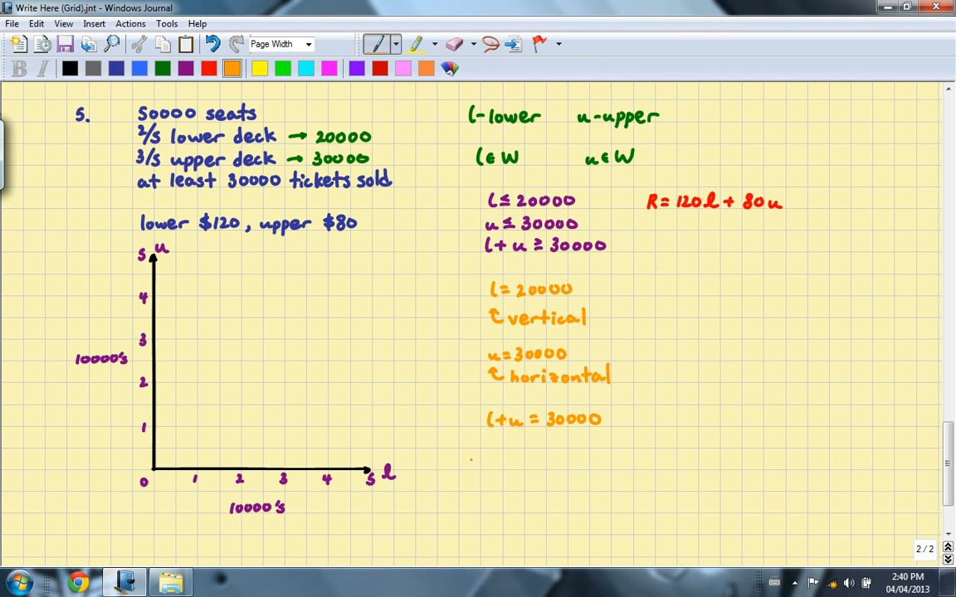
pyautogui.write('let l=0')
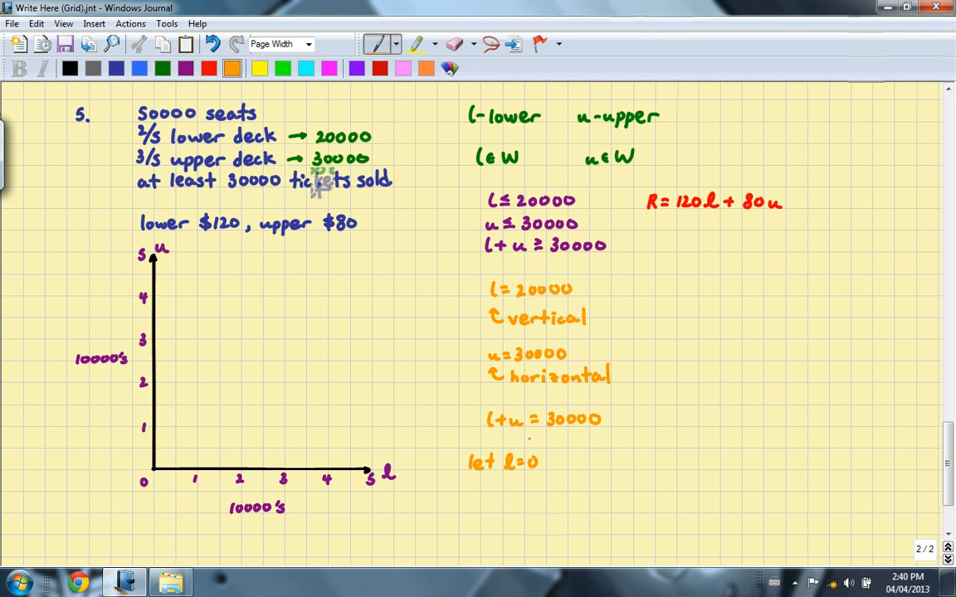
# - Write u=30000 giving (0,30000), then let u=0 for l=30000 and (30000,0)
pyautogui.scroll(-3)
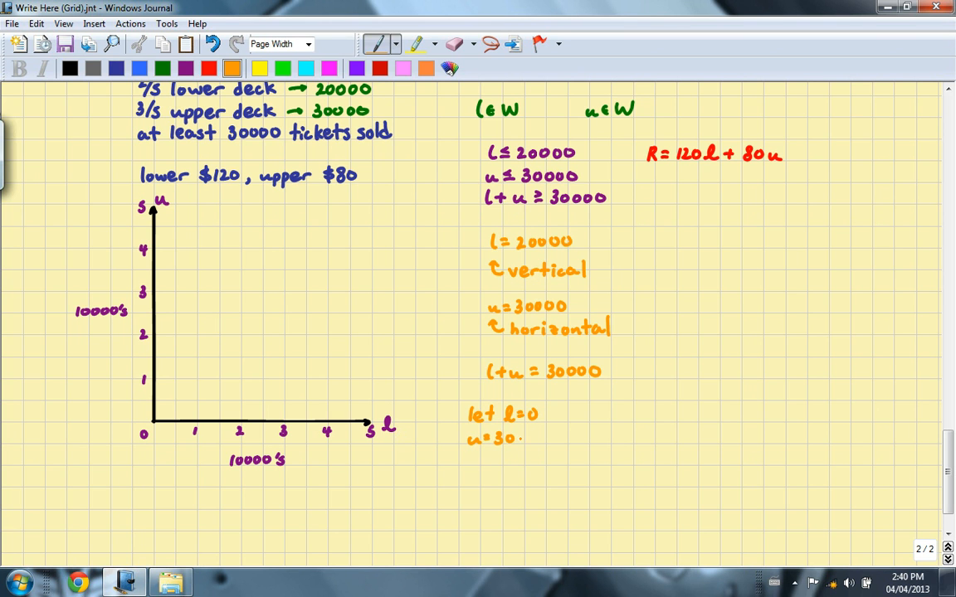
pyautogui.write('000')
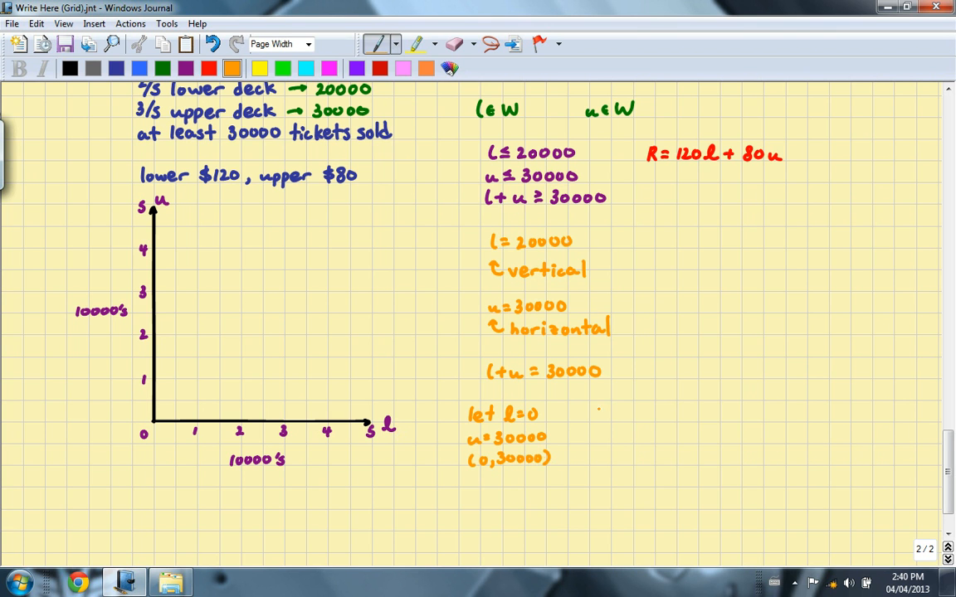
pyautogui.write('let')
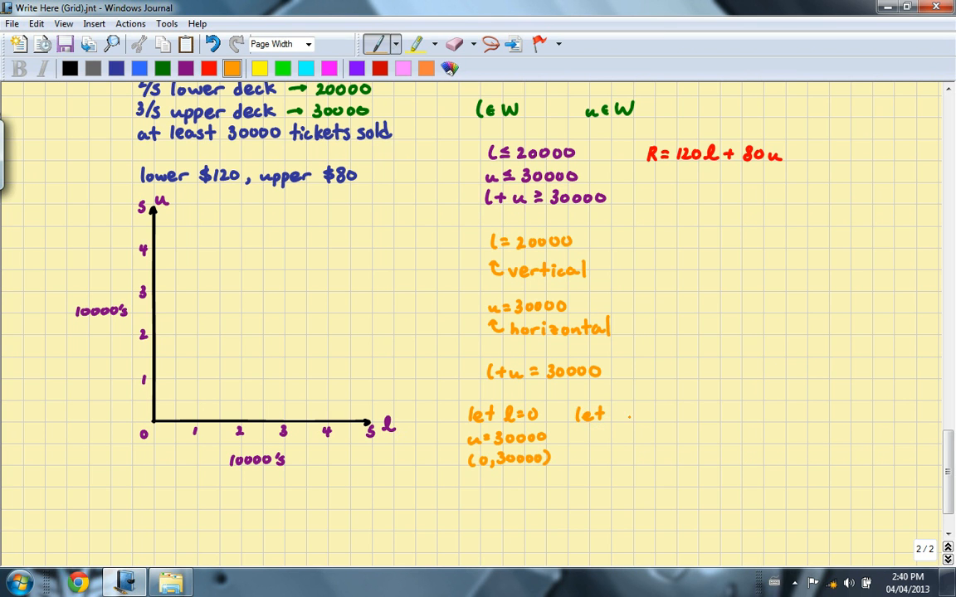
pyautogui.write('u=0')
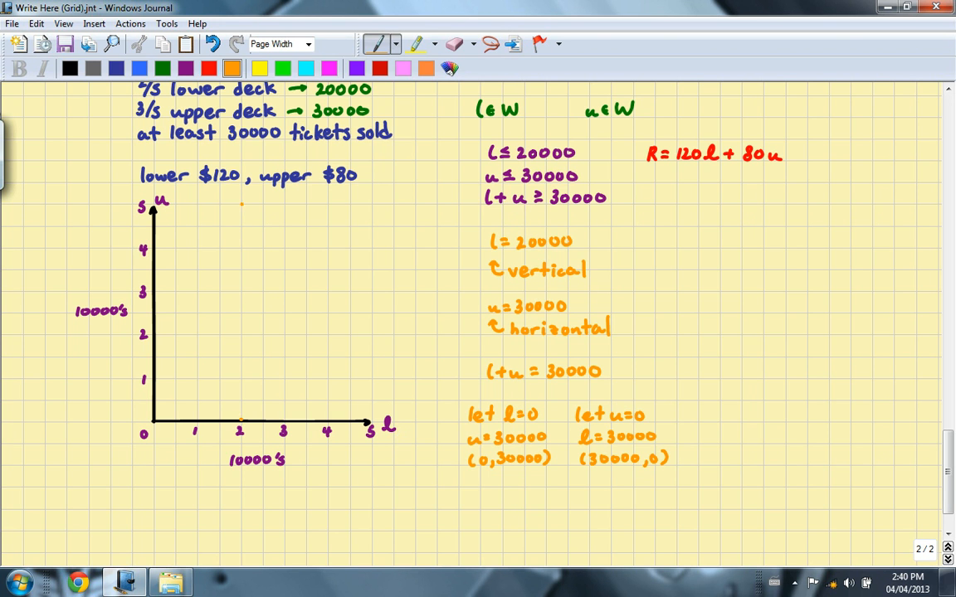
# - Draw orange lines for l = 20000, u = 30000 and l + u = 30000 on the grid
pyautogui.moveTo(239, 422); pyautogui.dragTo(240, 202)
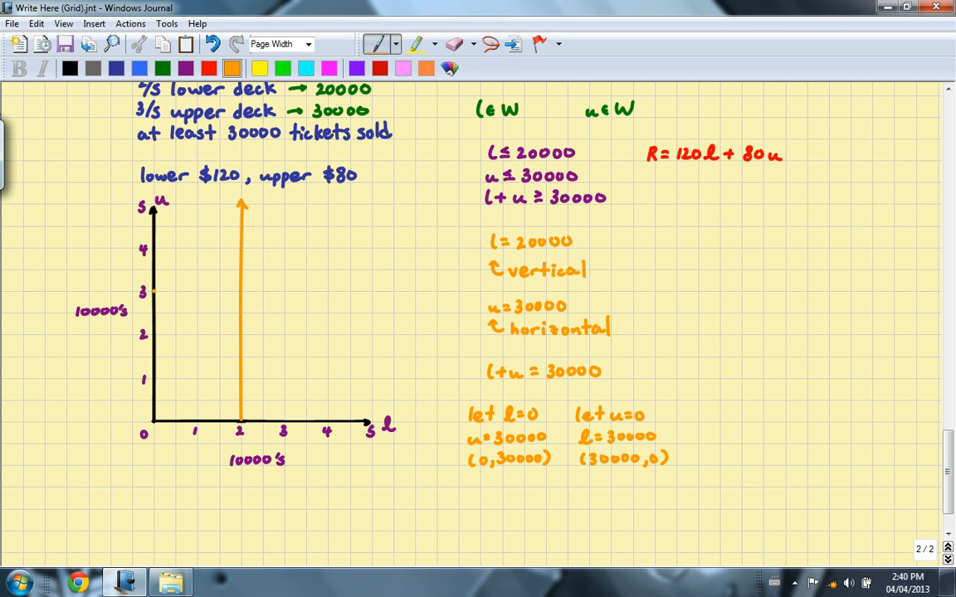
pyautogui.moveTo(154, 292); pyautogui.dragTo(369, 292)
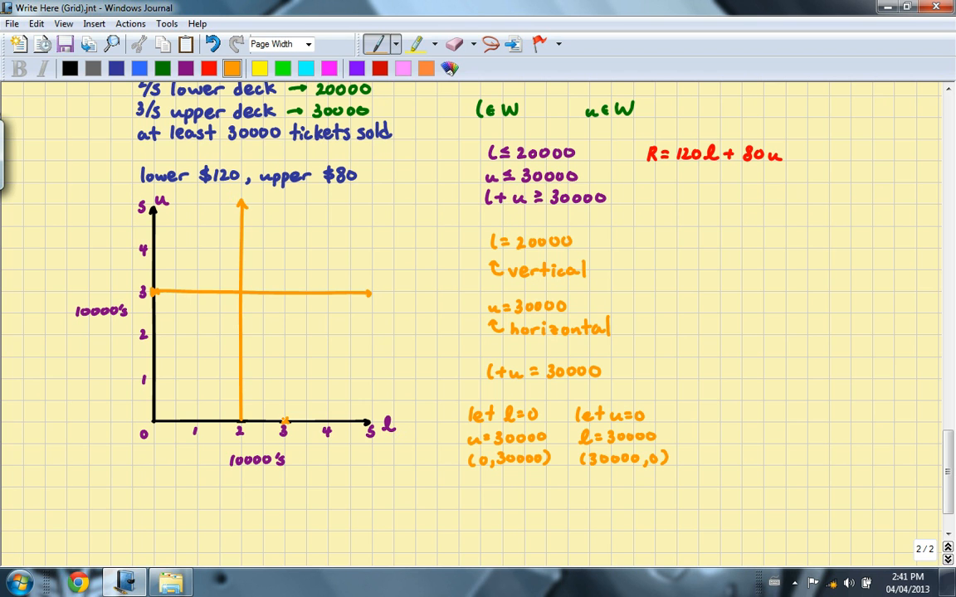
pyautogui.moveTo(154, 294); pyautogui.dragTo(285, 421)
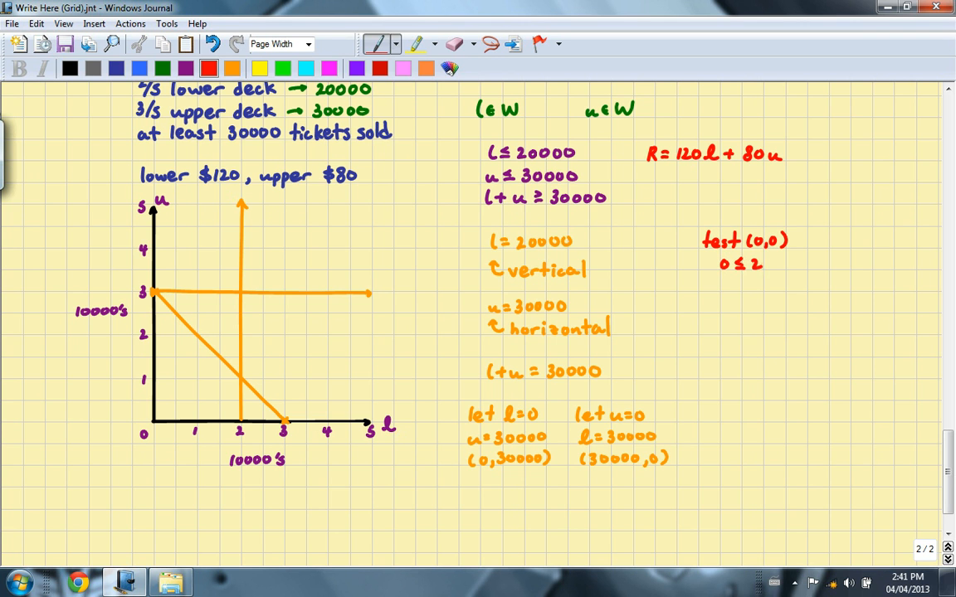
# - Check (0,0) against l ≤ 20000 and u ≤ 30000, arrowing the vertical line's feasible side
pyautogui.write('20000 ✓')
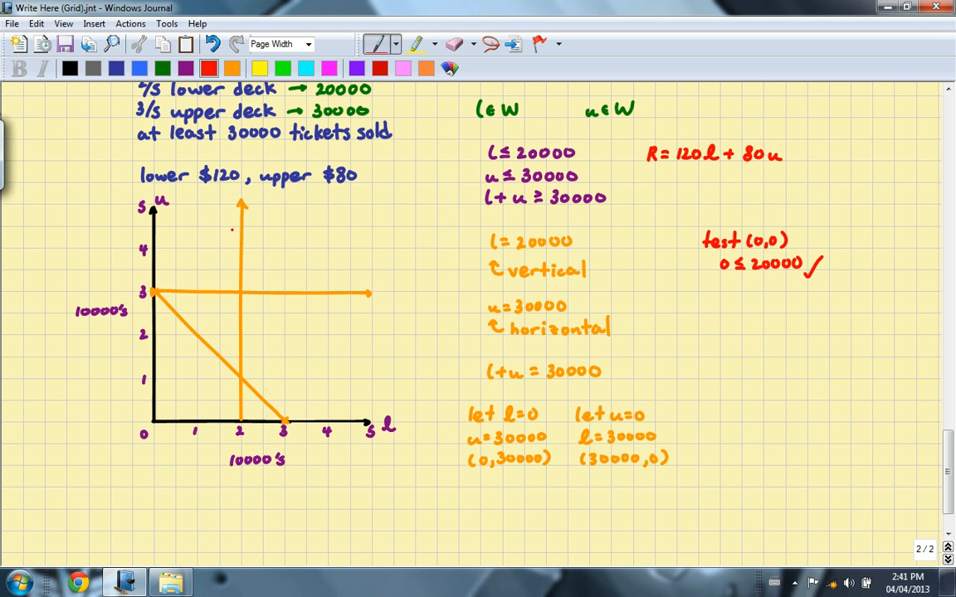
pyautogui.moveTo(235, 231); pyautogui.dragTo(207, 231)
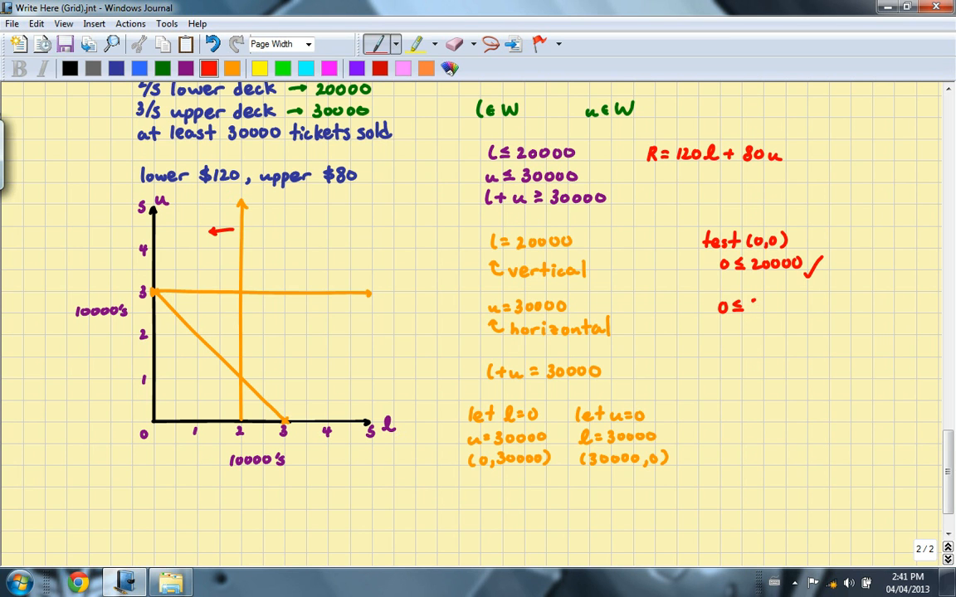
pyautogui.write('30000 ✓')
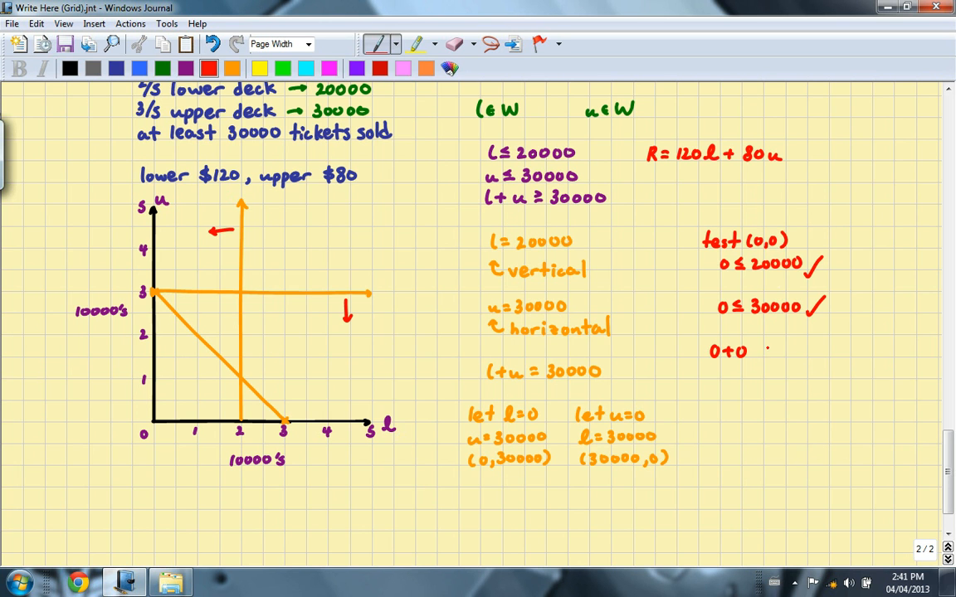
pyautogui.write('≥ 3')
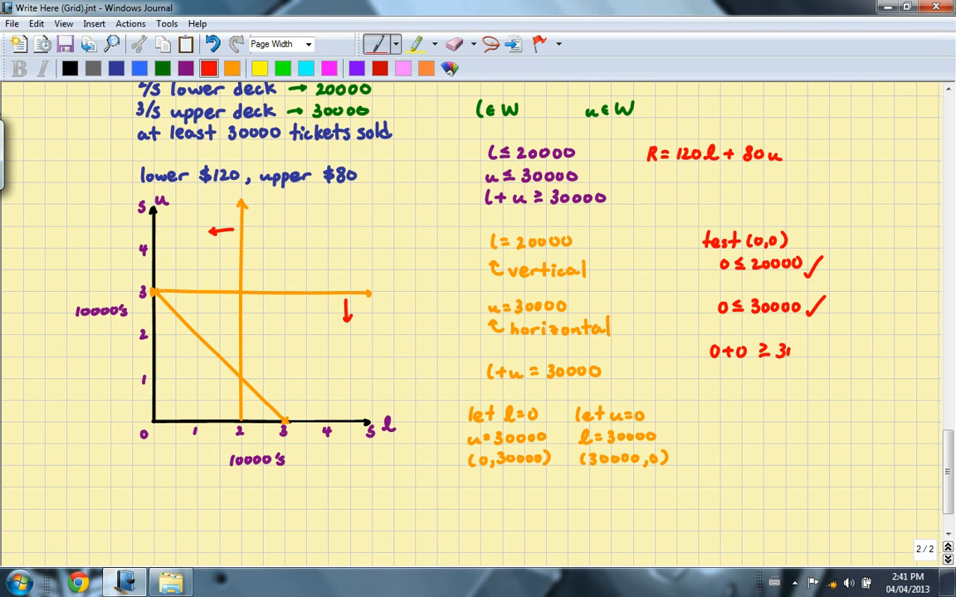